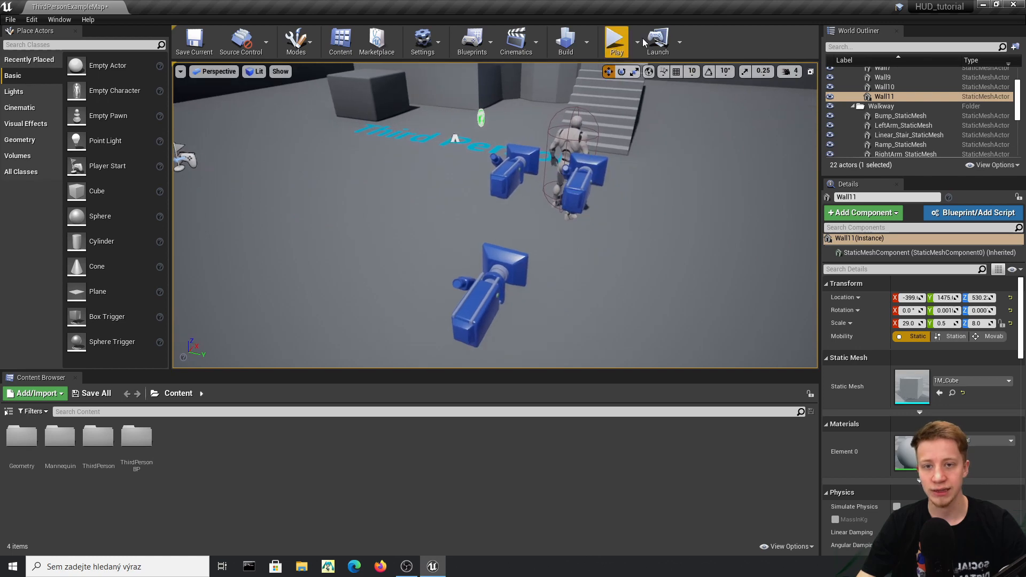
- Select ThirdPersonCharacter and inspect its blueprint's camera Activate/Deactivate events and Viewport
left_click(616, 40)
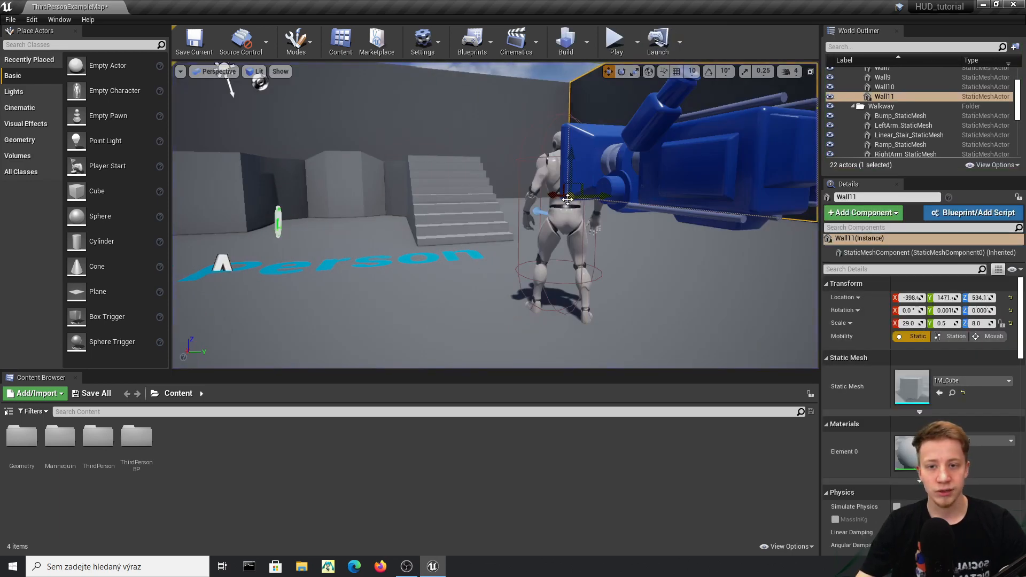
left_click(893, 153)
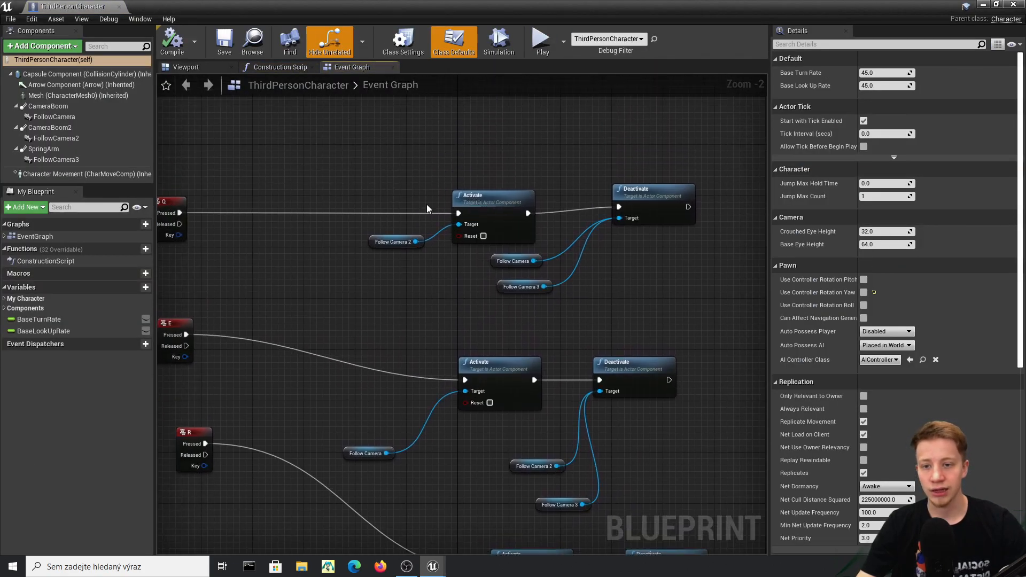
left_click(185, 67)
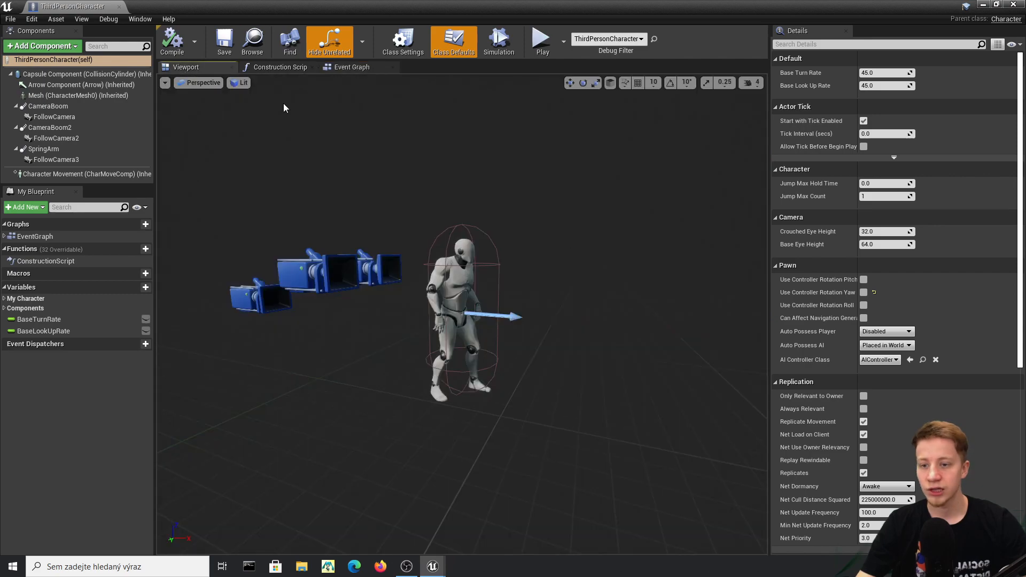
left_click(351, 67)
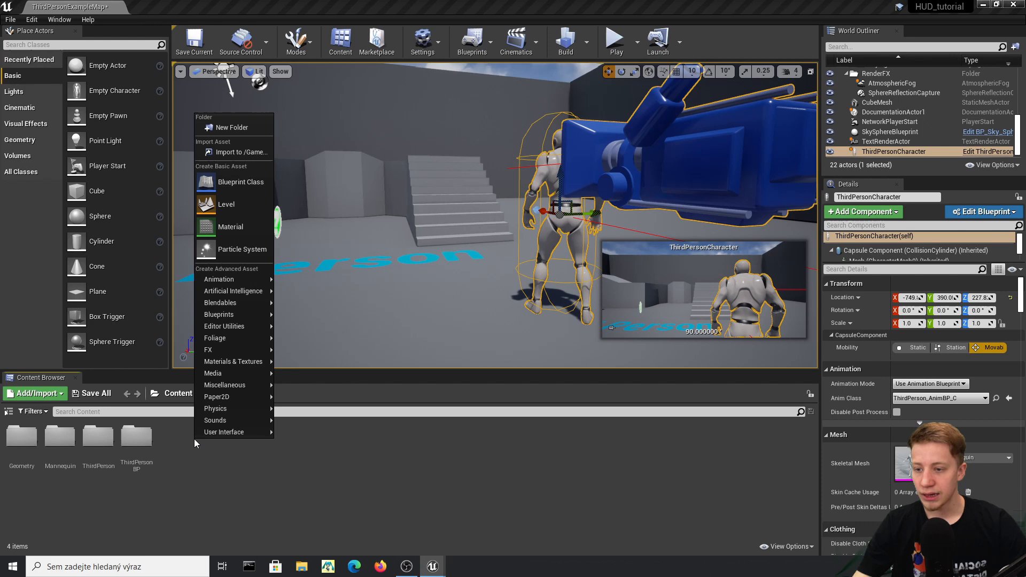
mouse_move(226, 204)
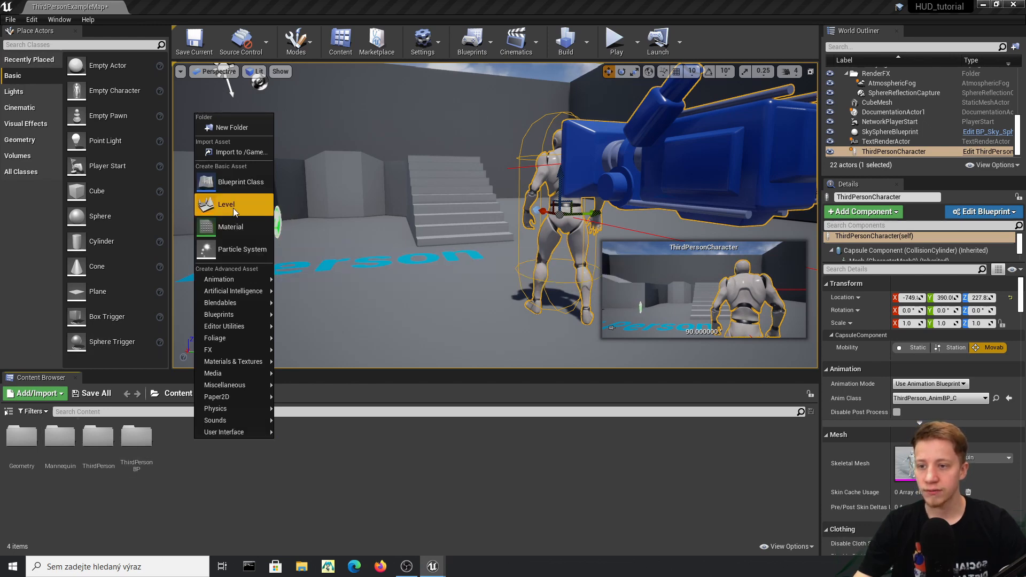
mouse_move(237, 182)
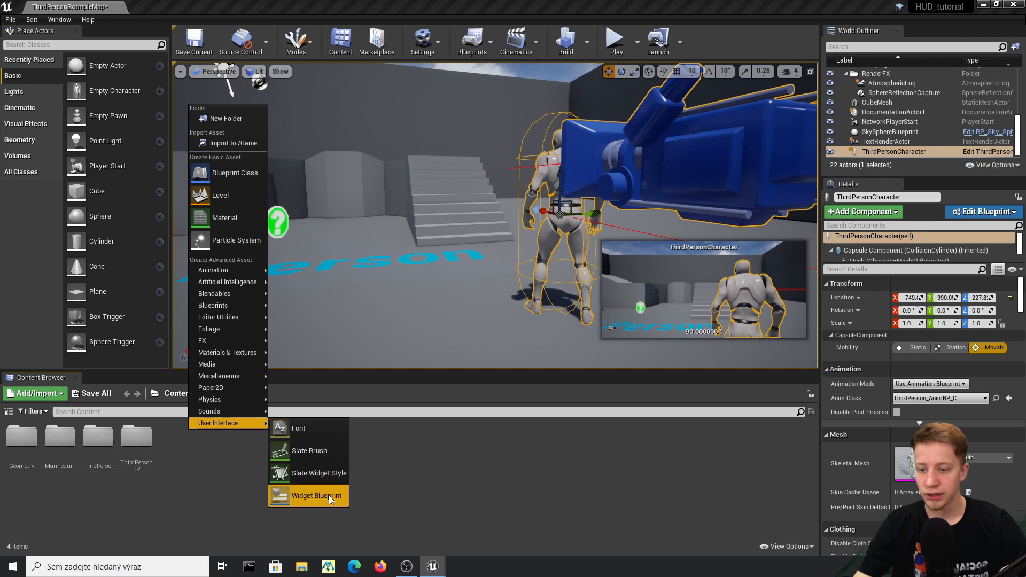
- Add a Widget Blueprint named SwitchMenu_Widget to Content and open it
left_click(316, 496)
type("SwitchMenuWidget")
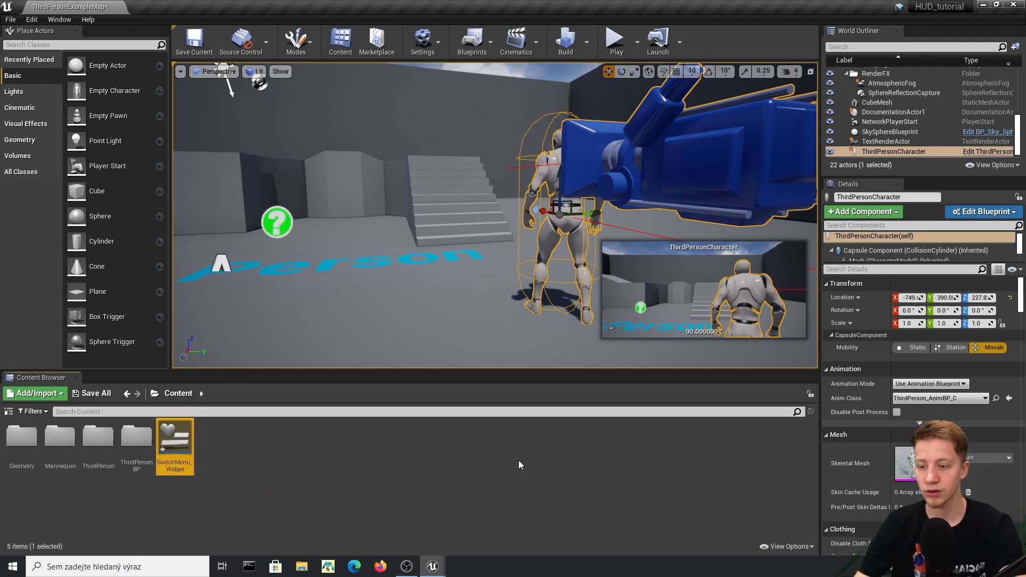
double_click(175, 438)
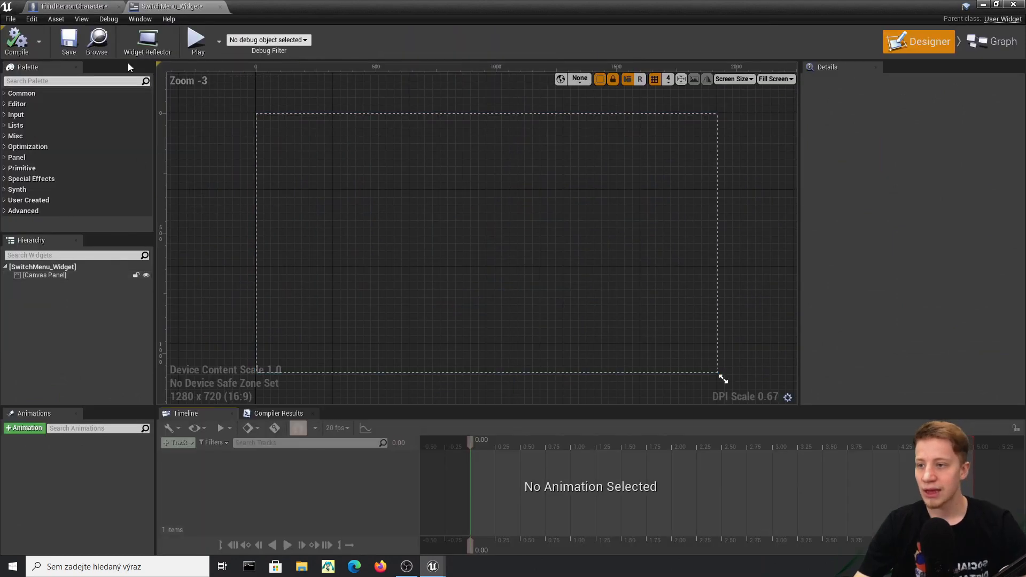
mouse_move(845, 104)
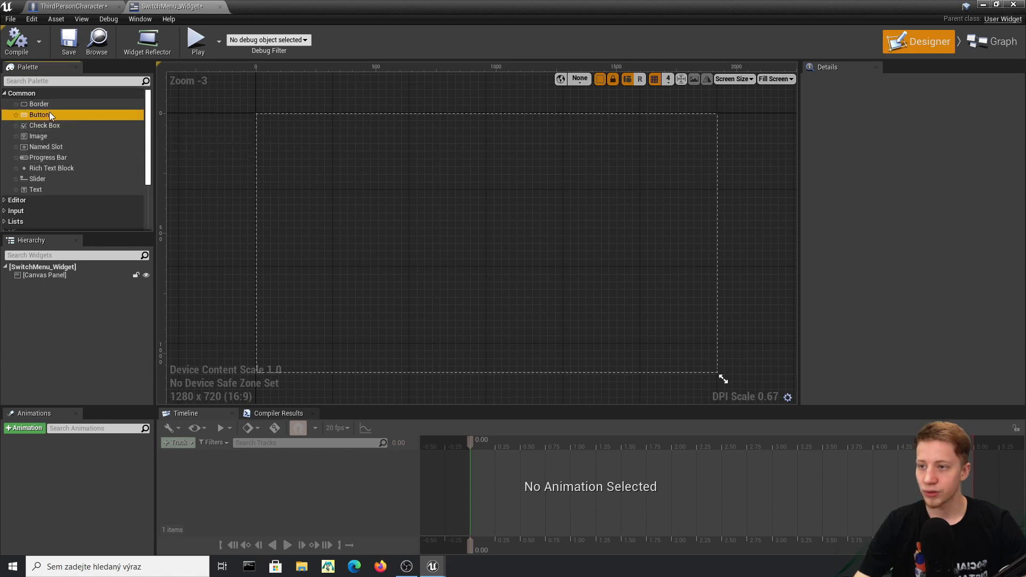
- Place an enlarged Button on the canvas with a text label reading Camera_1
left_click_drag(38, 114, 459, 184)
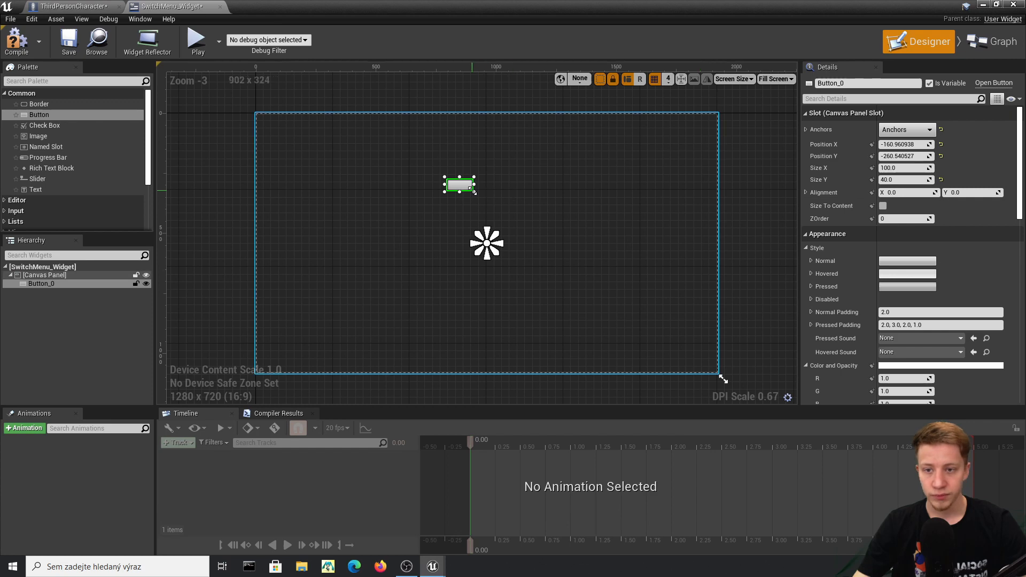
left_click_drag(476, 194, 514, 217)
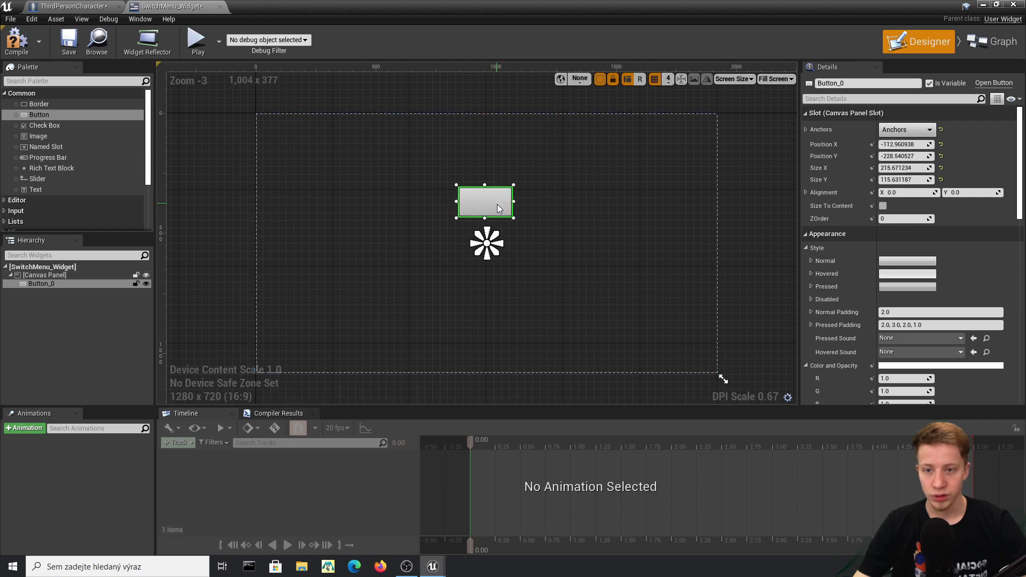
mouse_move(31, 135)
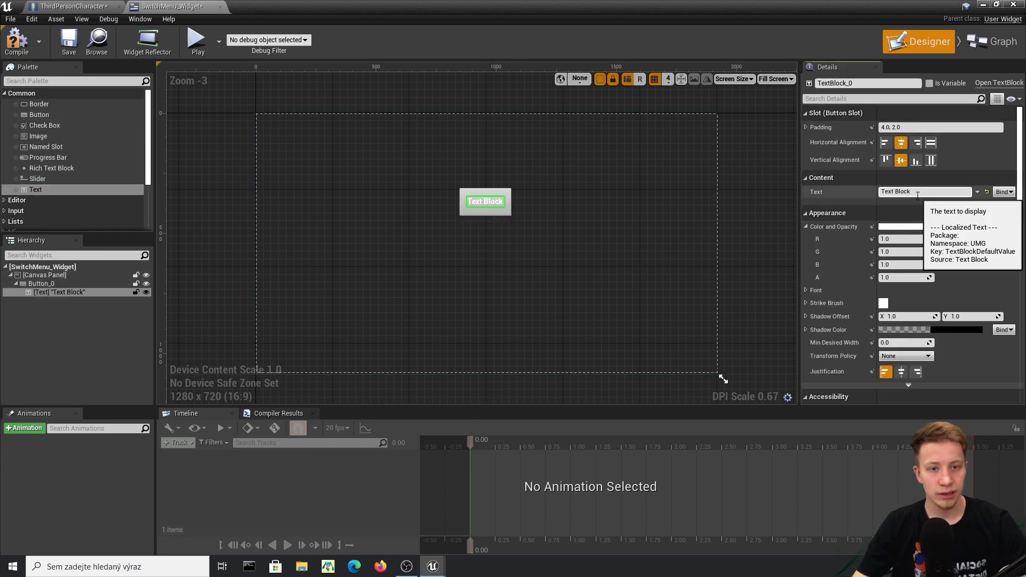
type("Camera_1")
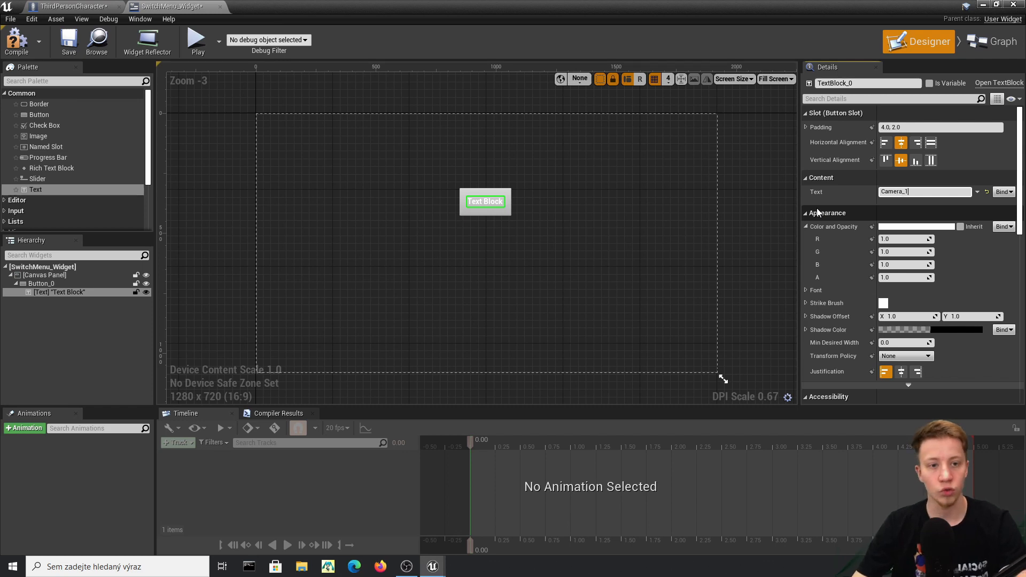
- Make the Camera_1 label pink-red and increase its font size
left_click(917, 227)
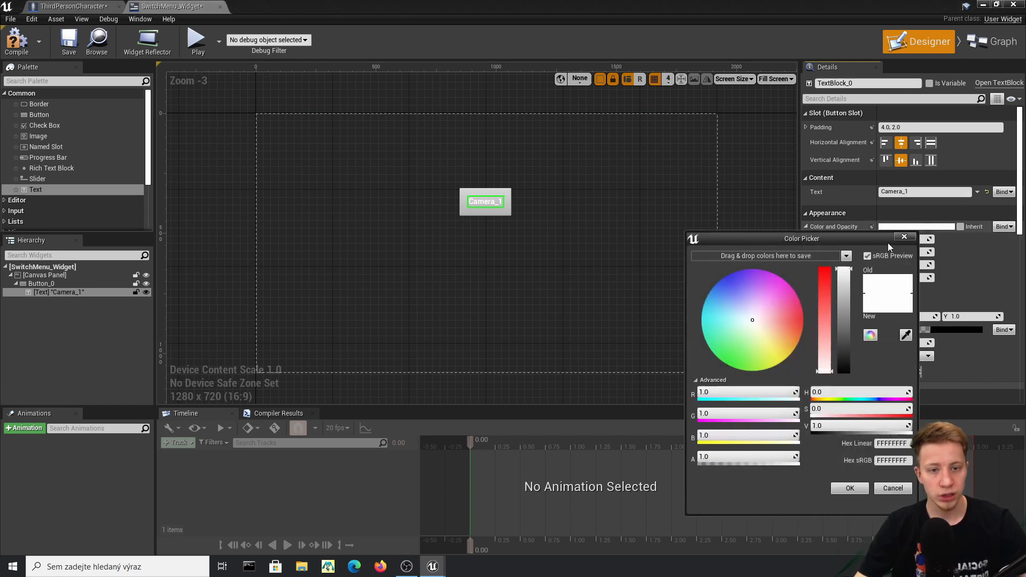
left_click(803, 316)
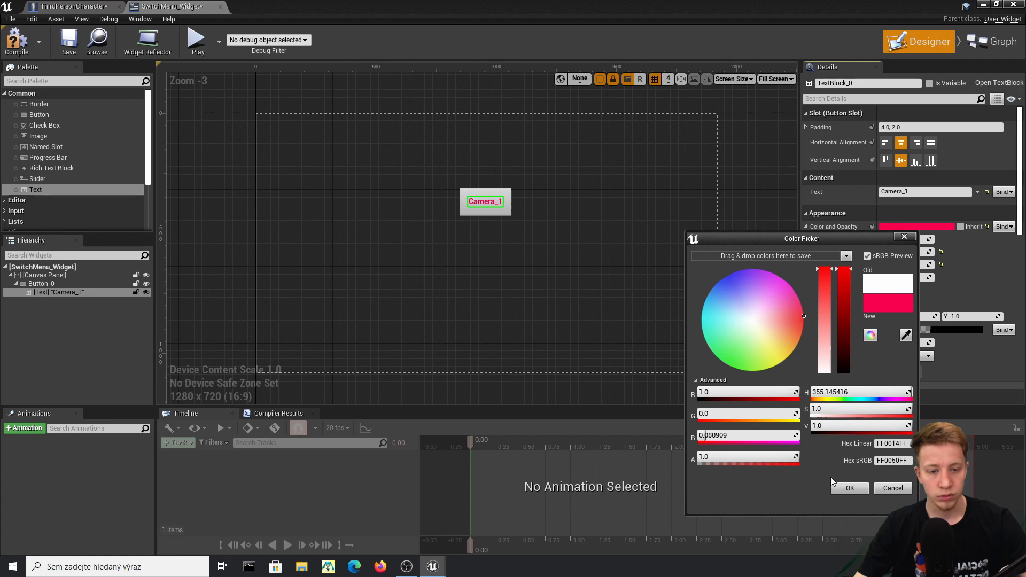
left_click(849, 487)
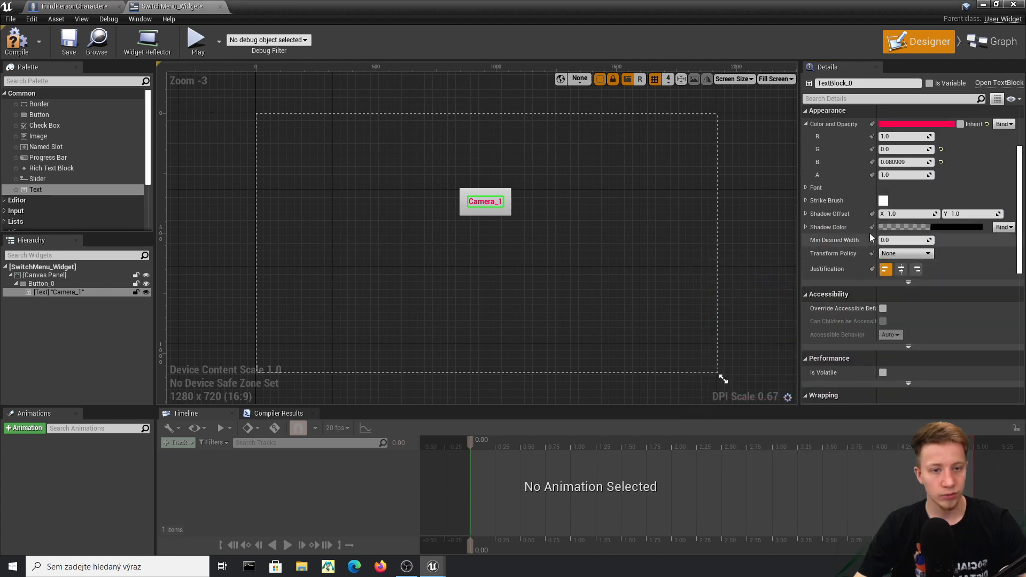
left_click(806, 188)
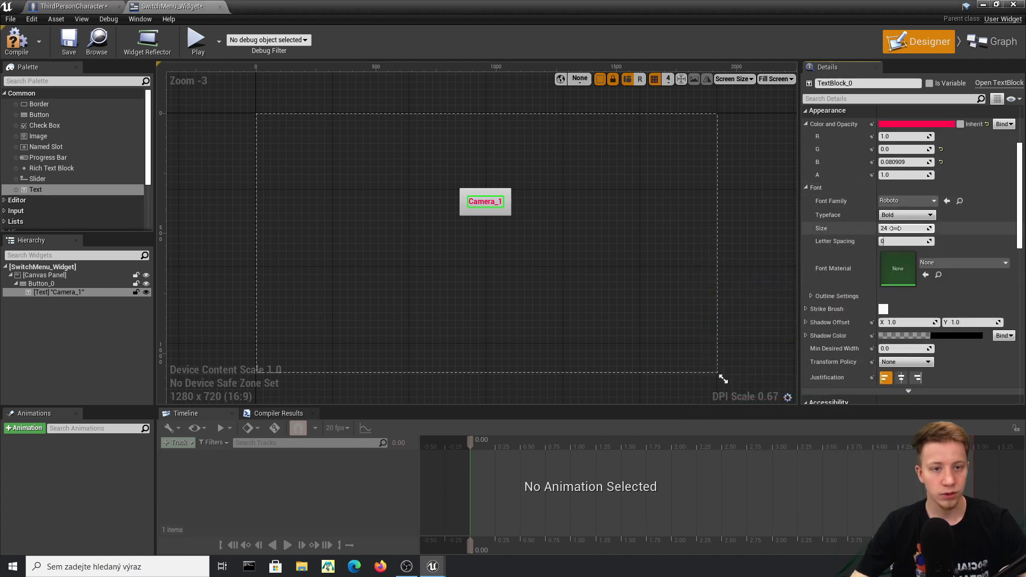
left_click(44, 275)
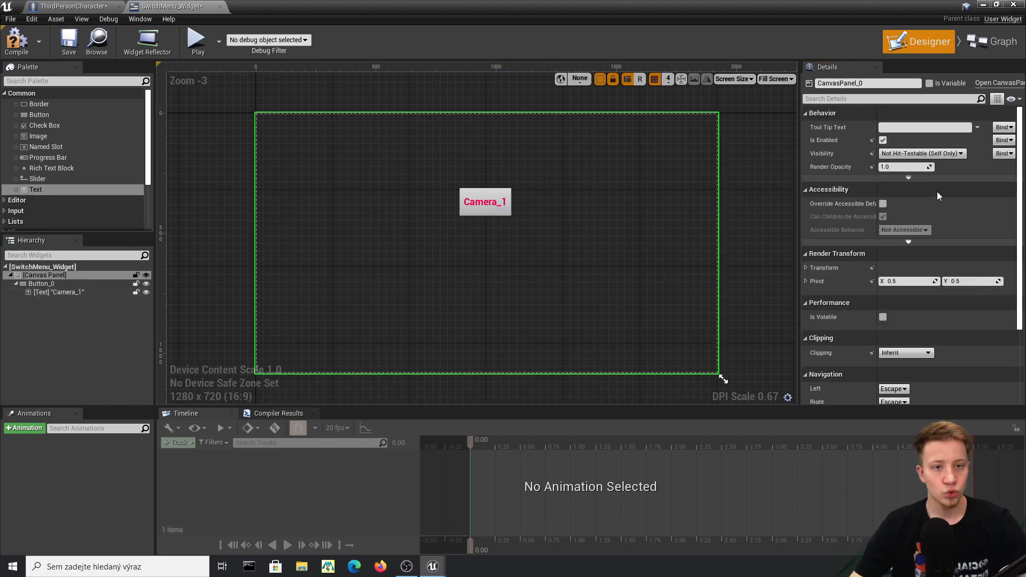
- Rename the button Camera_1B and duplicate it from the Hierarchy
left_click(41, 284)
type("Camera_1B")
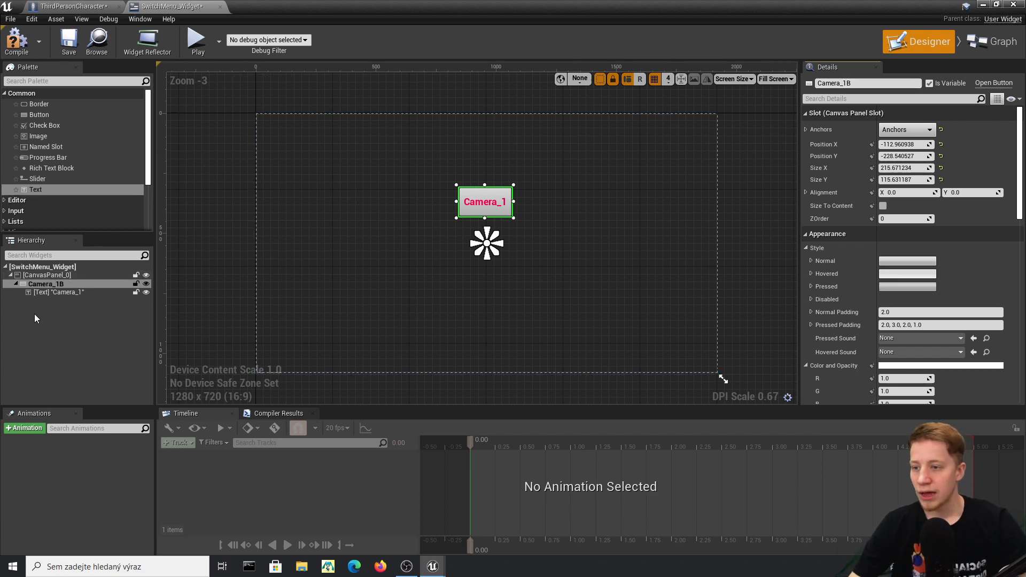
left_click(58, 292)
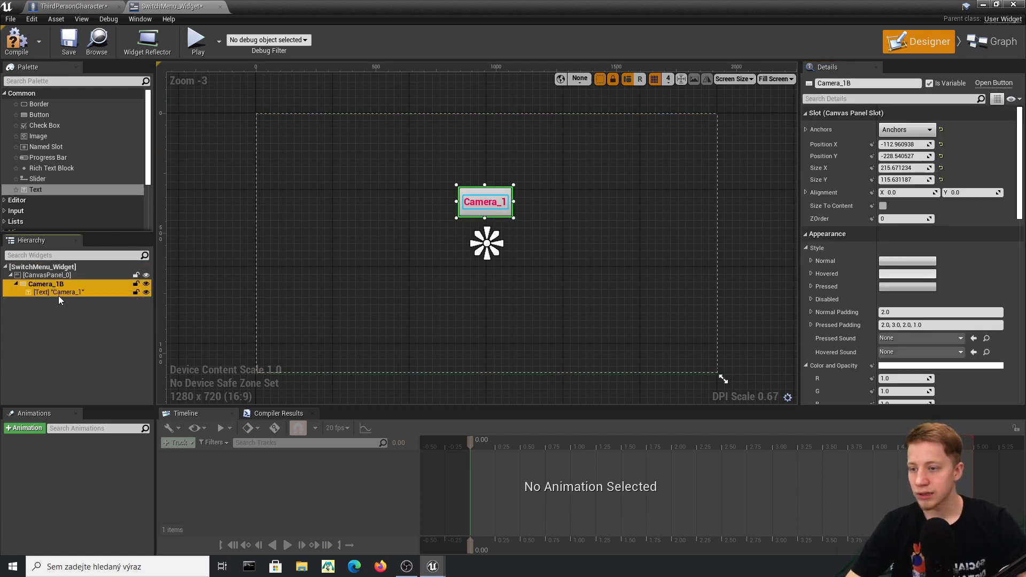
right_click(59, 292)
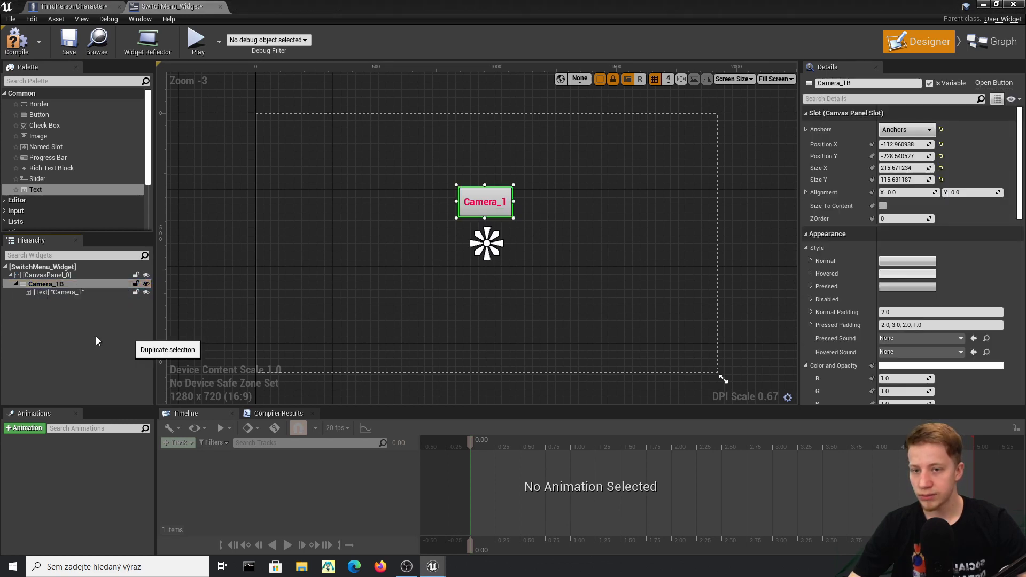
- Move the copy below and left of Camera_1 as Camera_2B, labelled Camera_2
left_click_drag(485, 201, 554, 243)
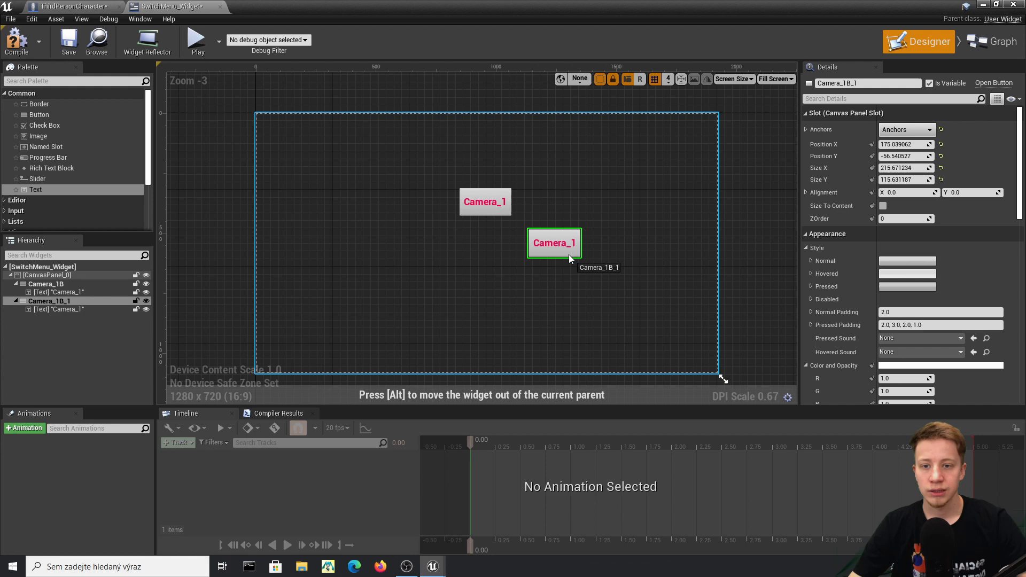
left_click_drag(554, 243, 544, 254)
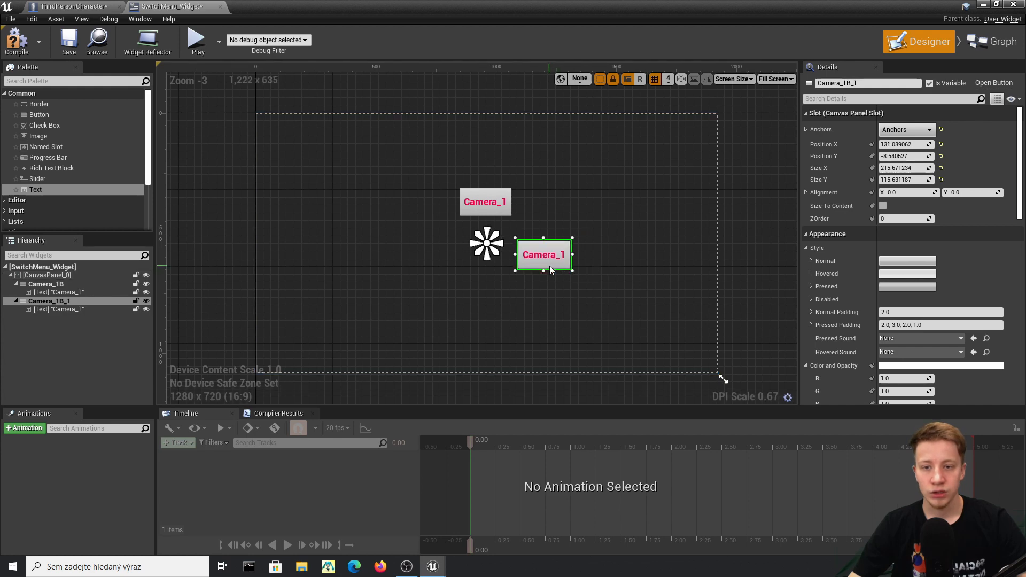
left_click_drag(544, 255, 540, 271)
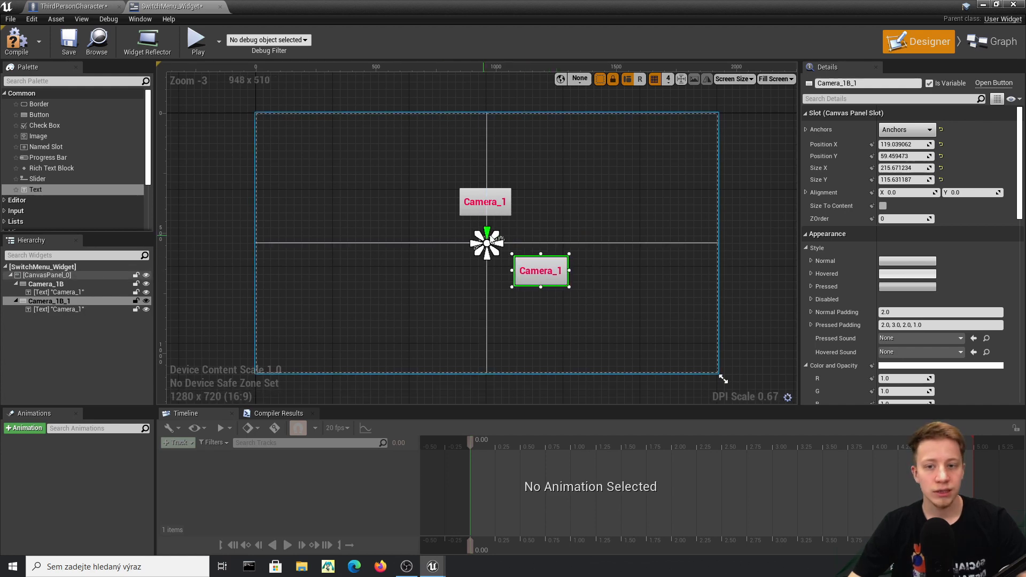
left_click_drag(540, 270, 416, 266)
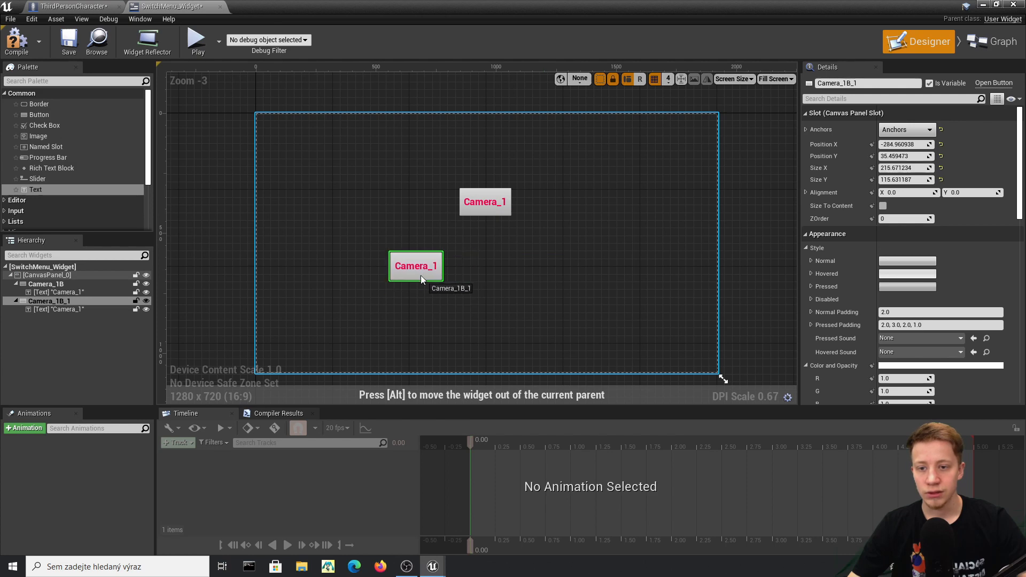
left_click_drag(416, 266, 426, 262)
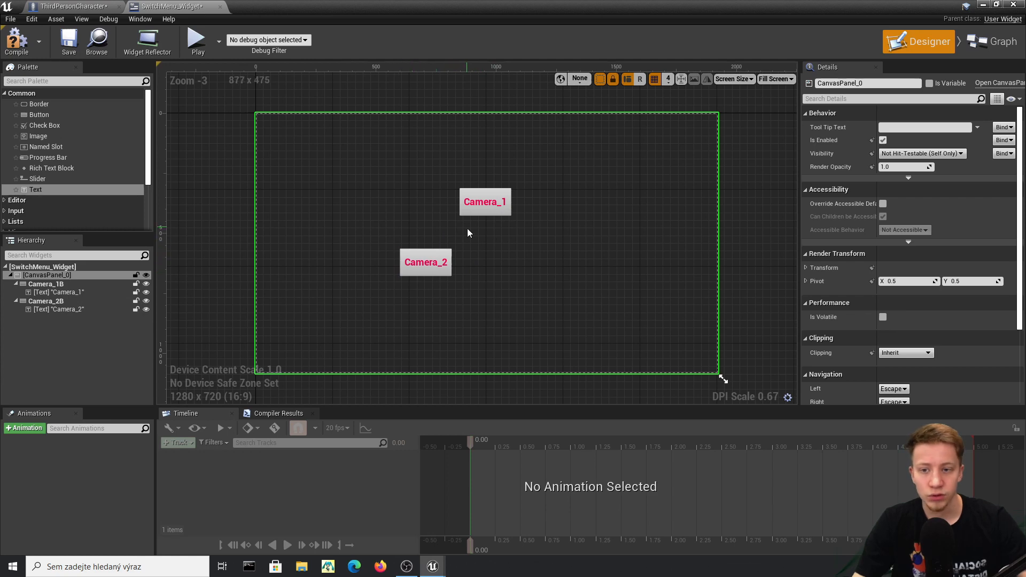
- Duplicate the Camera_2B button and place the copy right of Camera_2
left_click(484, 201)
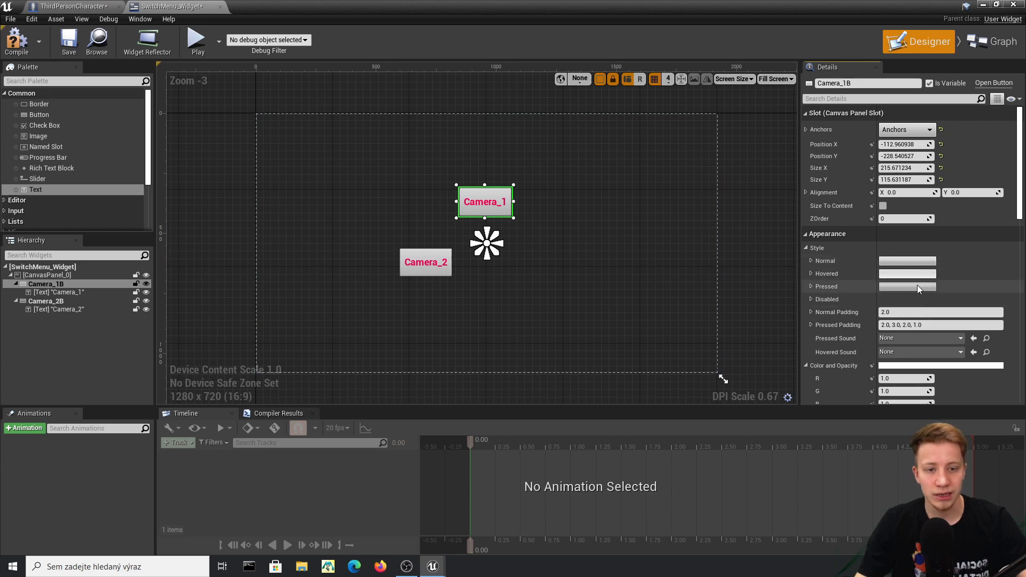
mouse_move(850, 299)
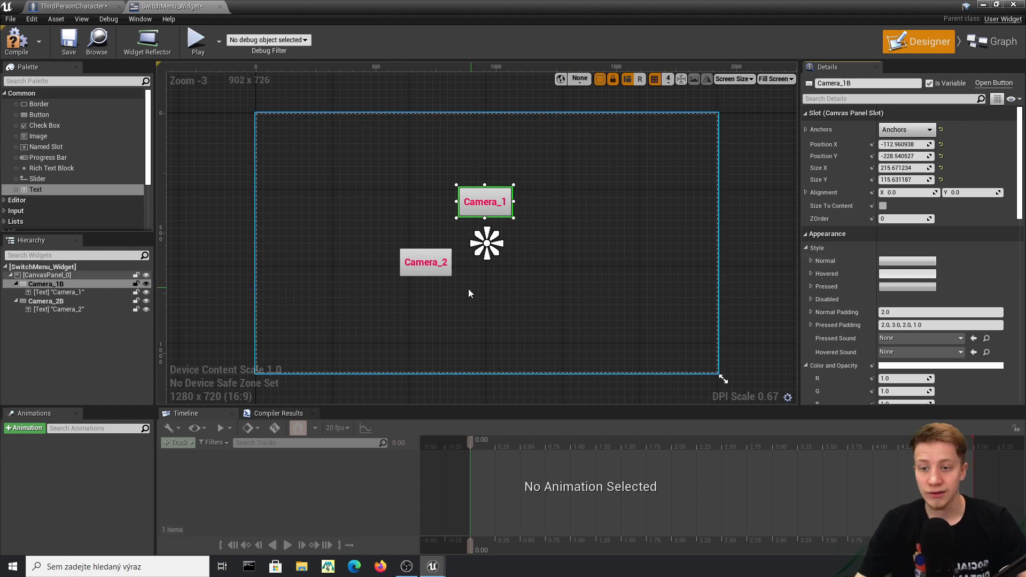
right_click(46, 301)
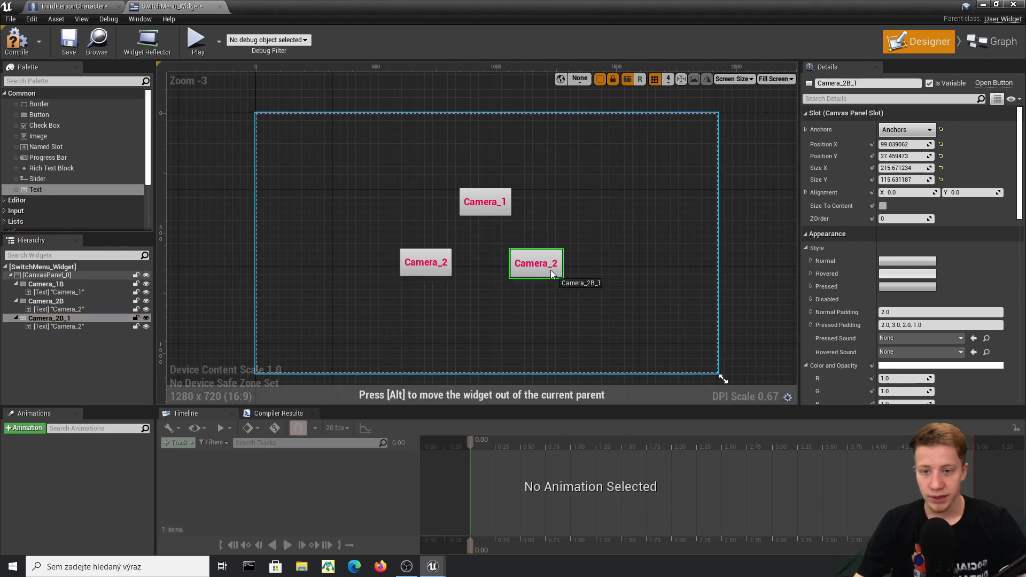
left_click_drag(535, 262, 534, 262)
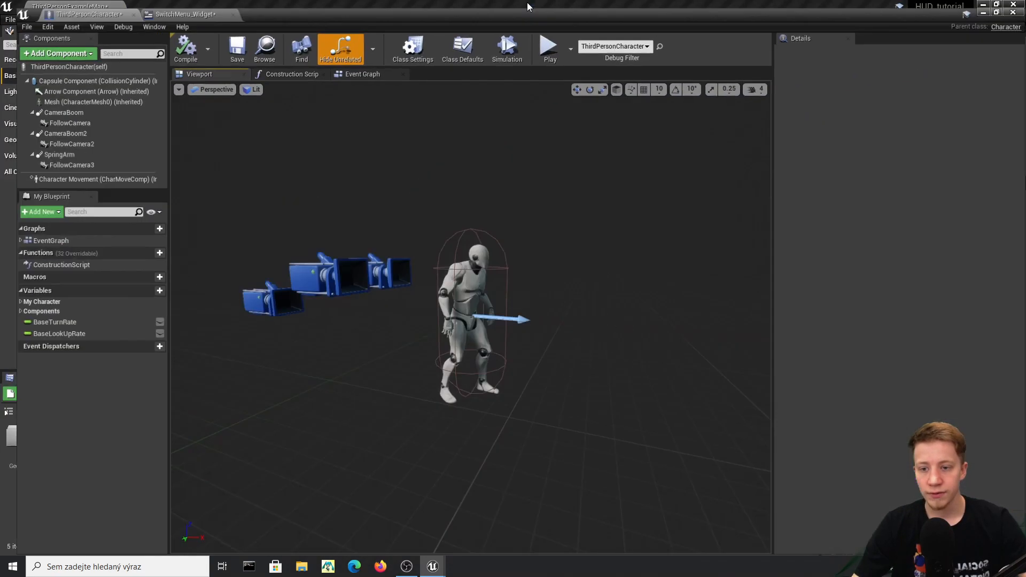
- Copy the three cameras' Activate/Deactivate node groups from the Event Graph
left_click(362, 74)
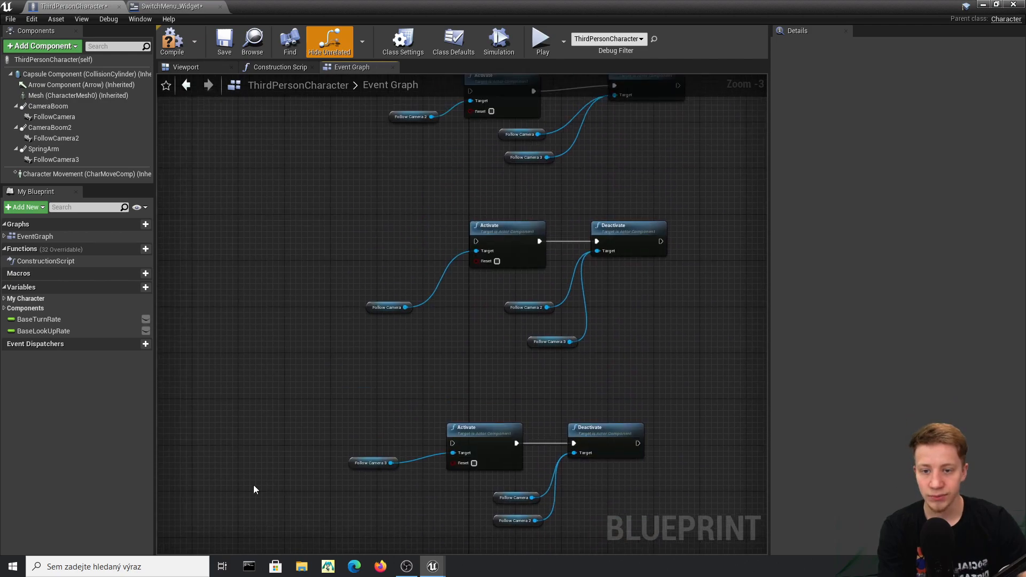
scroll("down", 3)
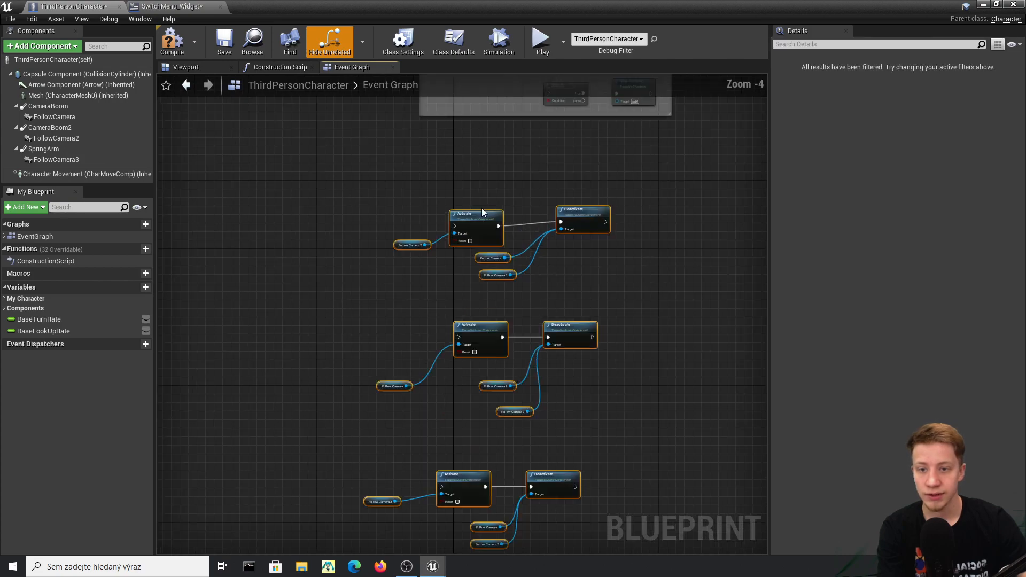
right_click(484, 212)
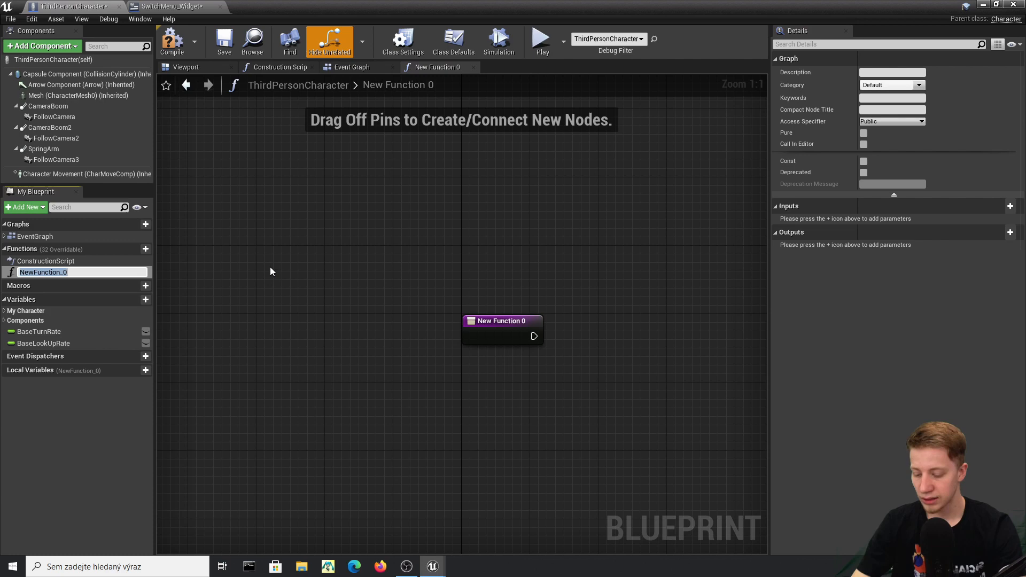
- Create a function named Setcamera and paste the camera node groups into it
type("Setcamera")
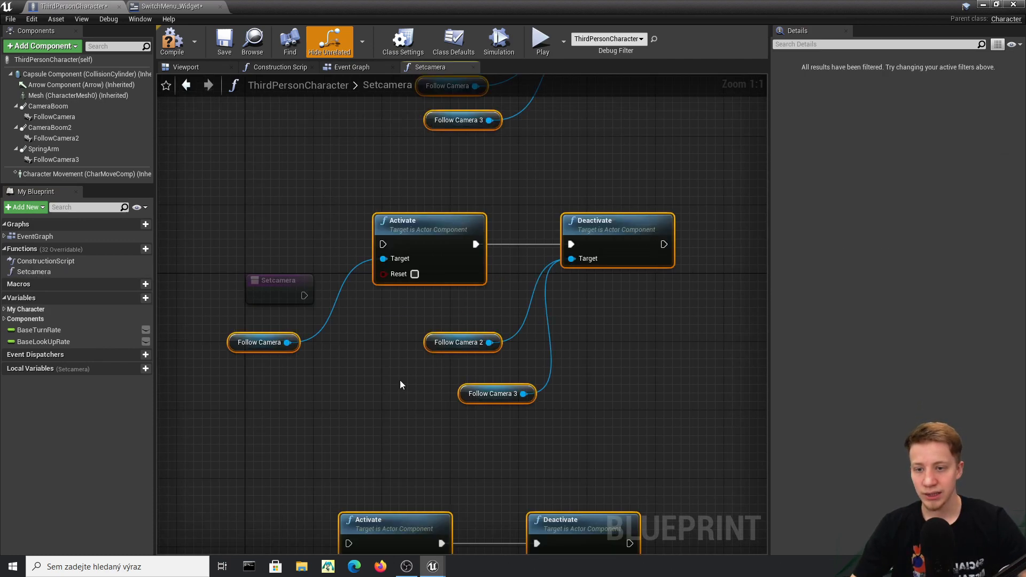
scroll("down", 3)
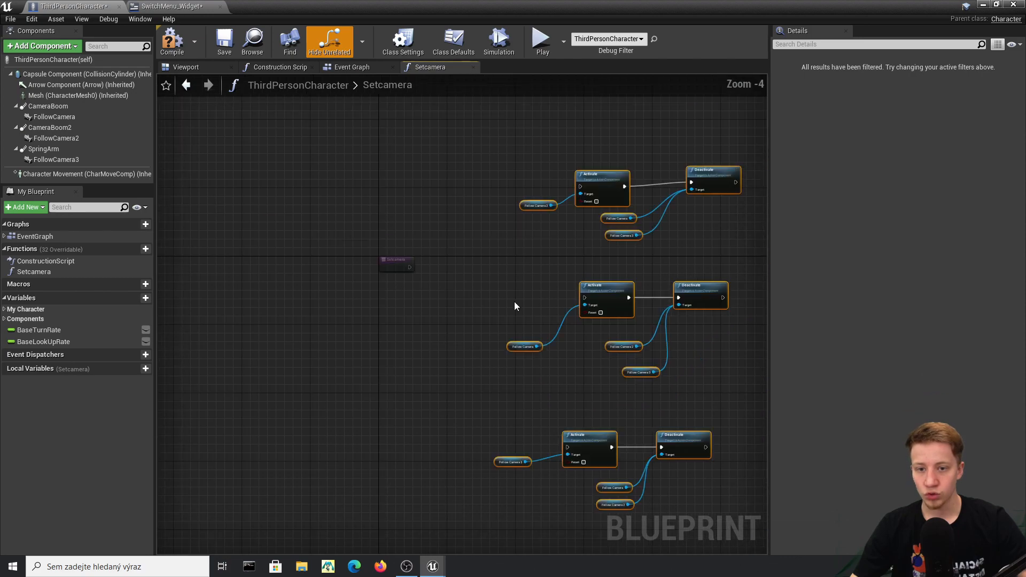
scroll("up", 3)
type("seq")
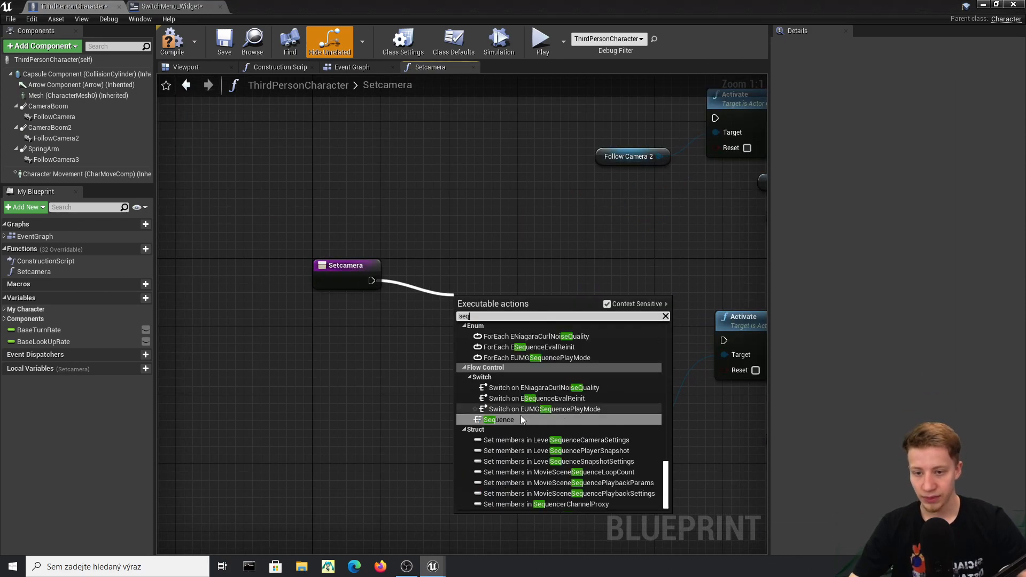
- Wire a Sequence into Branch nodes before each camera's Activate group, promoting a condition to a local variable
left_click(497, 419)
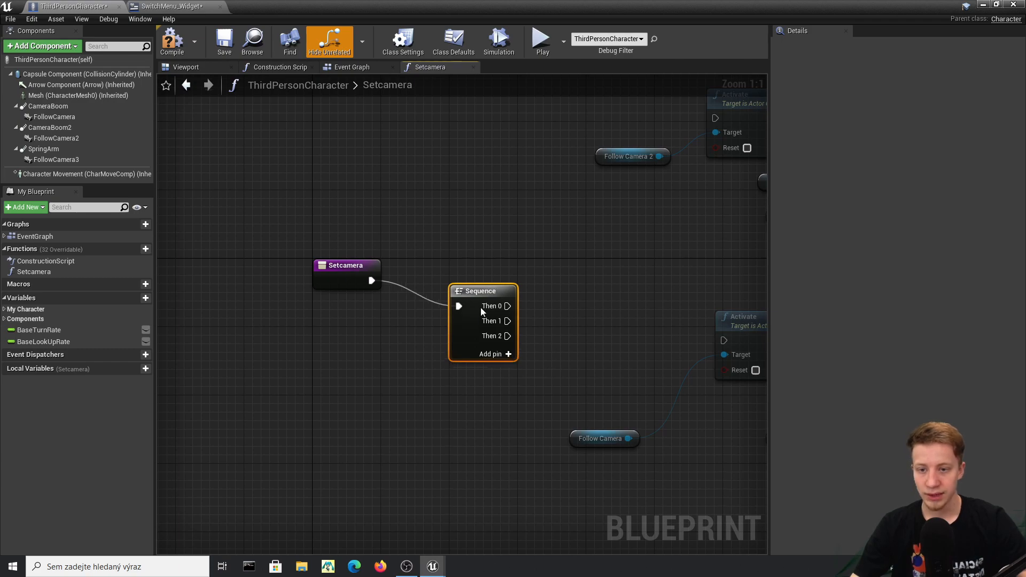
type("br")
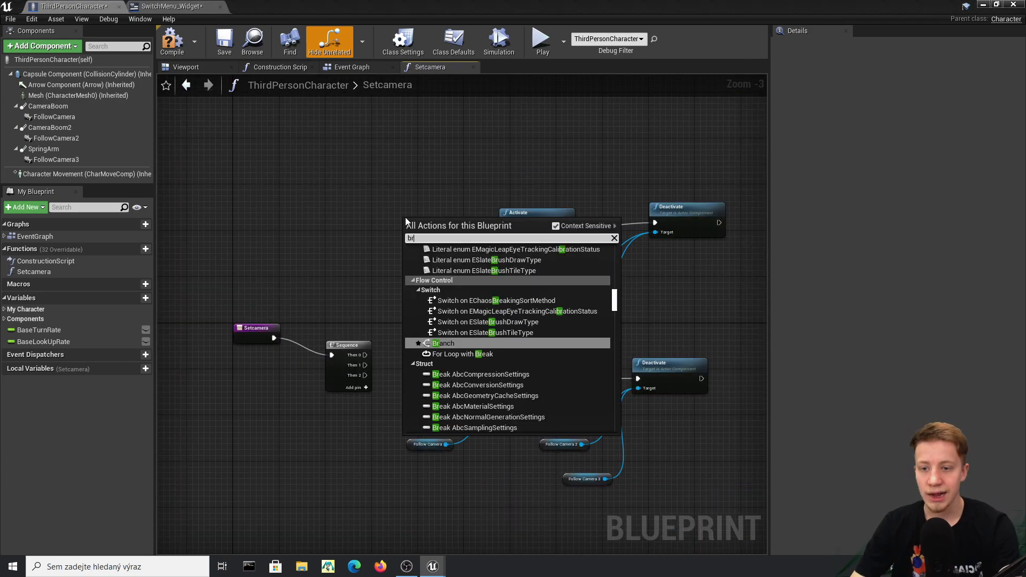
left_click(442, 343)
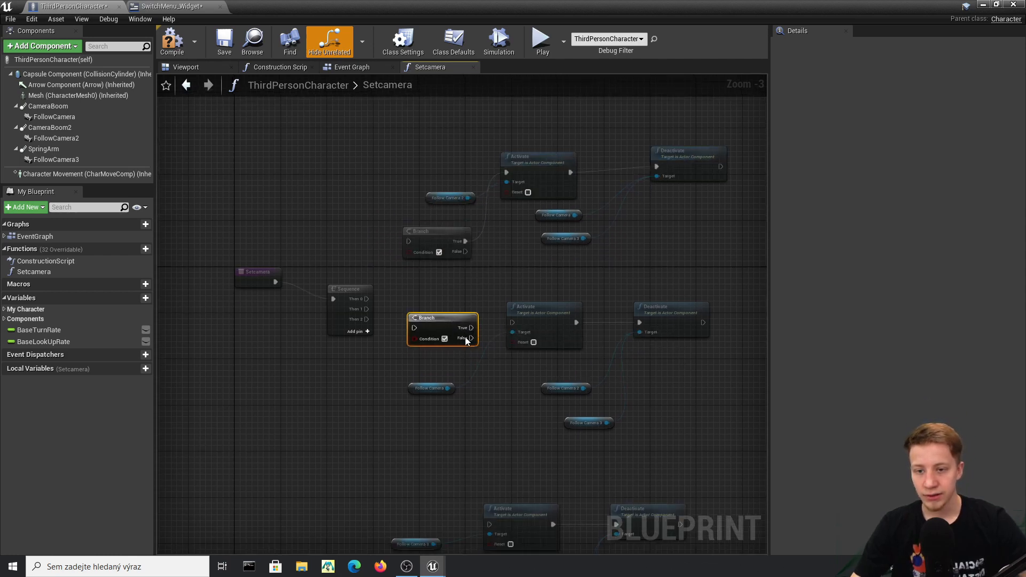
left_click_drag(465, 340, 485, 425)
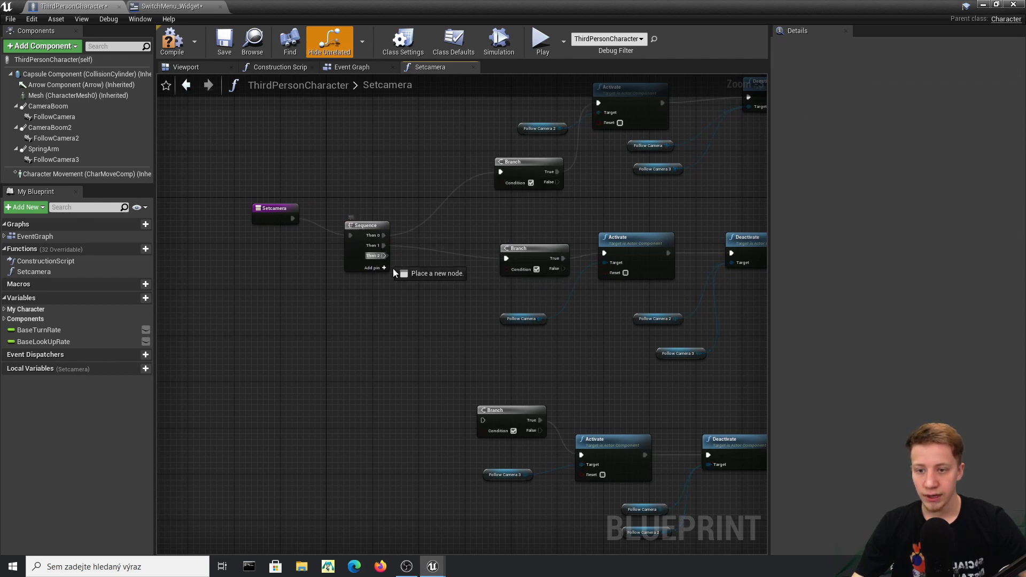
left_click(173, 40)
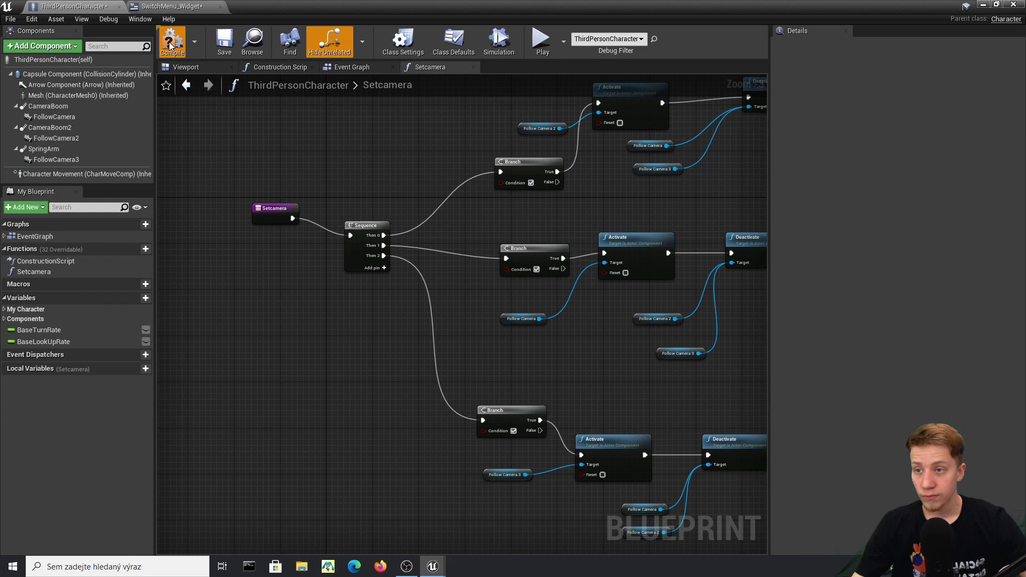
right_click(512, 430)
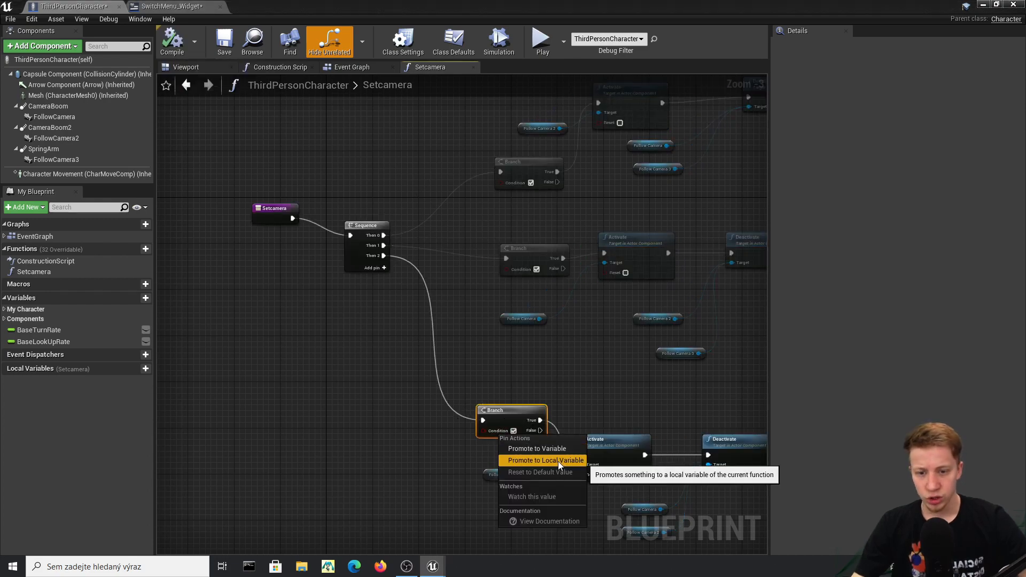
left_click(543, 460)
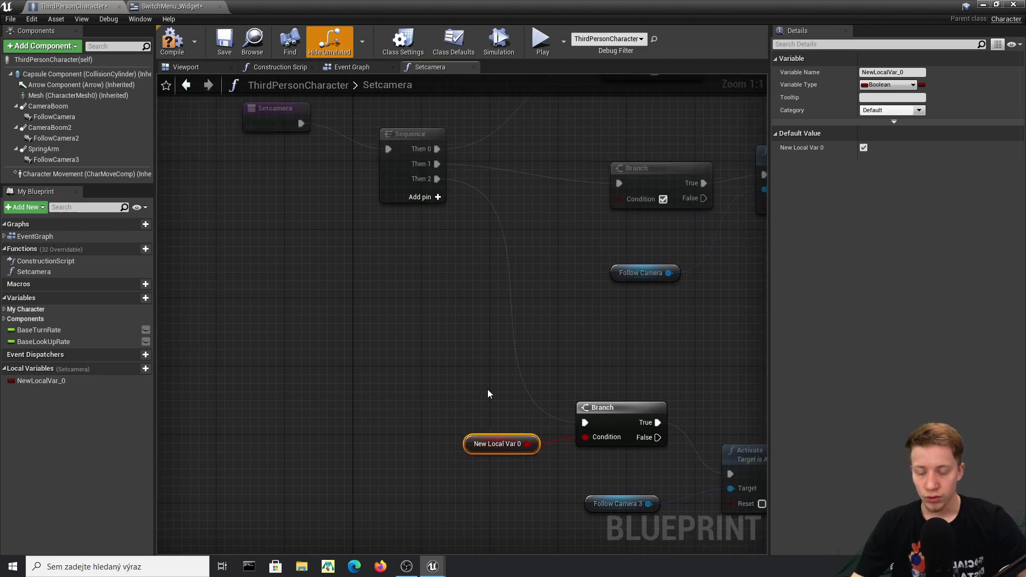
mouse_move(472, 387)
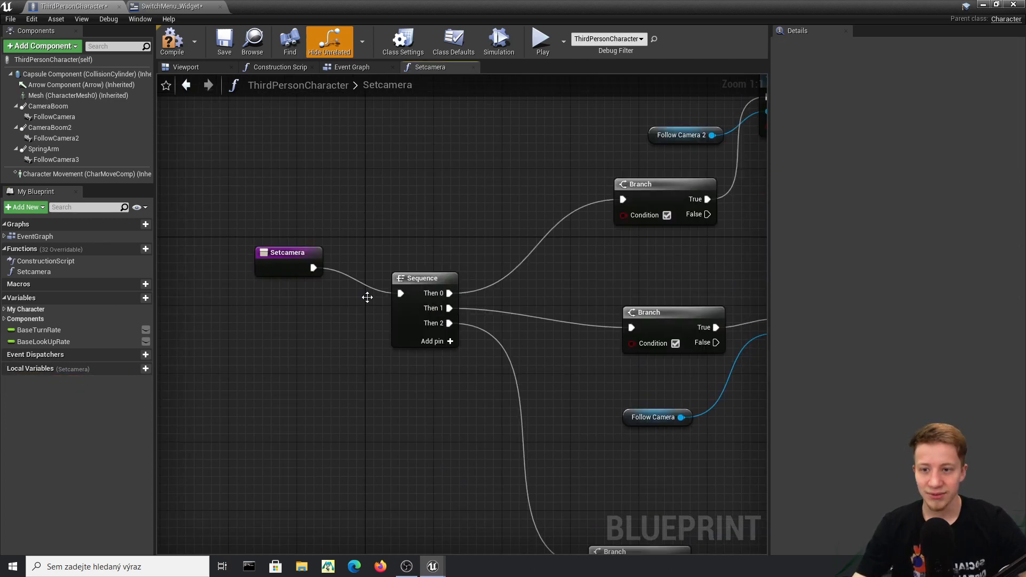
- Add boolean inputs Camera_1, Camera_2 and Camera_3 to the function and wire them to the branches
left_click(288, 252)
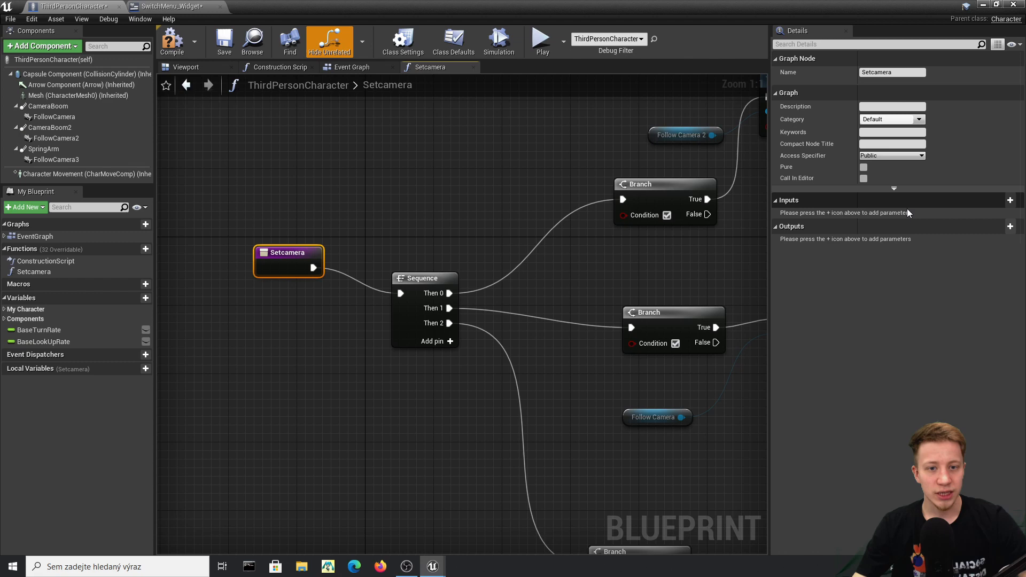
mouse_move(990, 240)
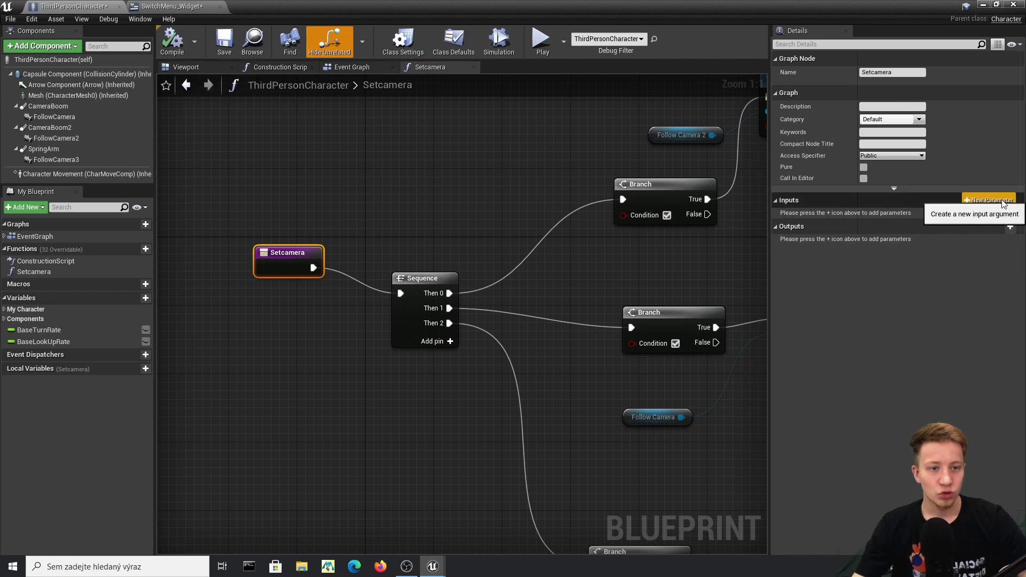
left_click(988, 200)
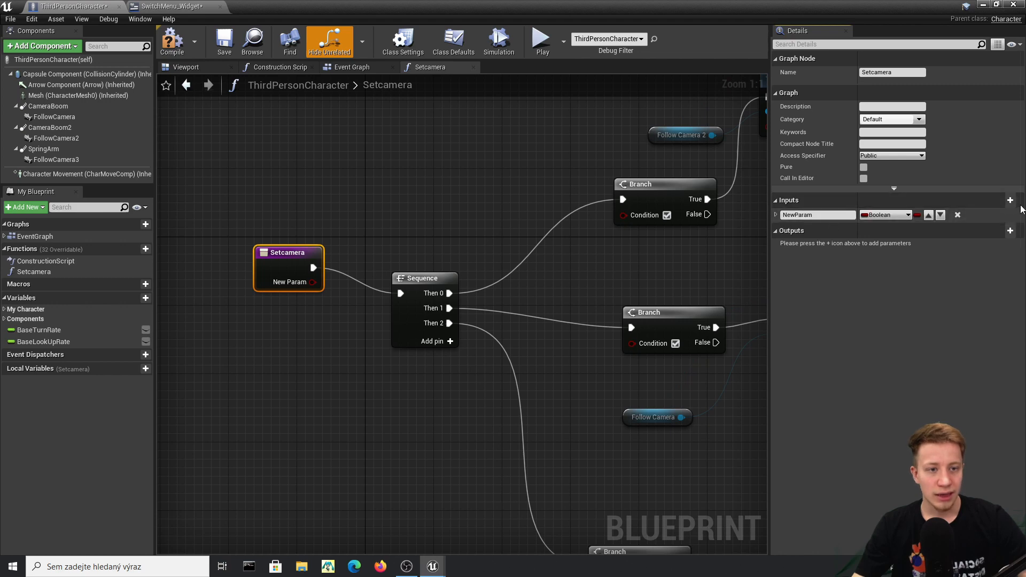
left_click(1009, 200)
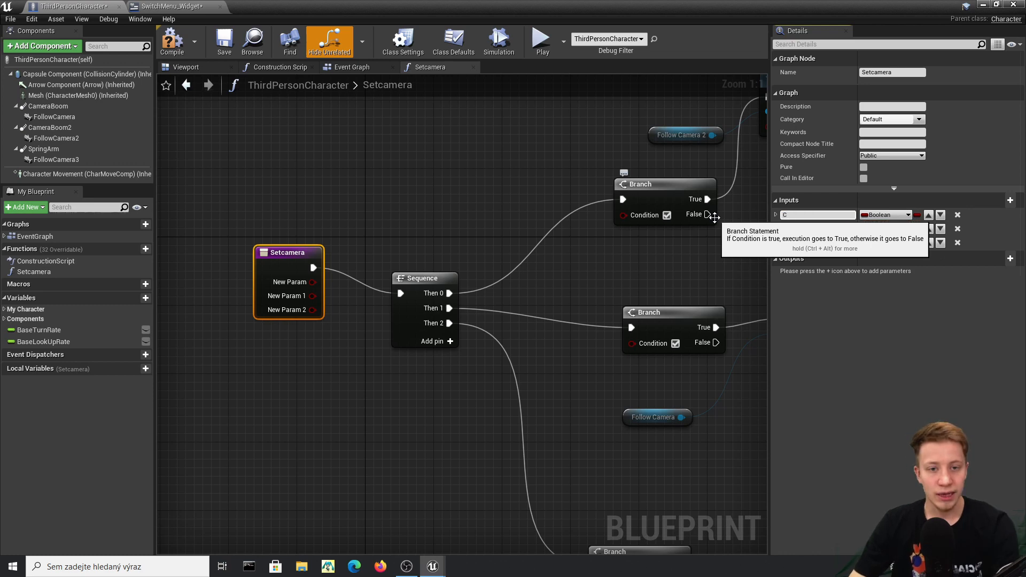
type("Camera_1")
left_click(893, 106)
type("Use only one")
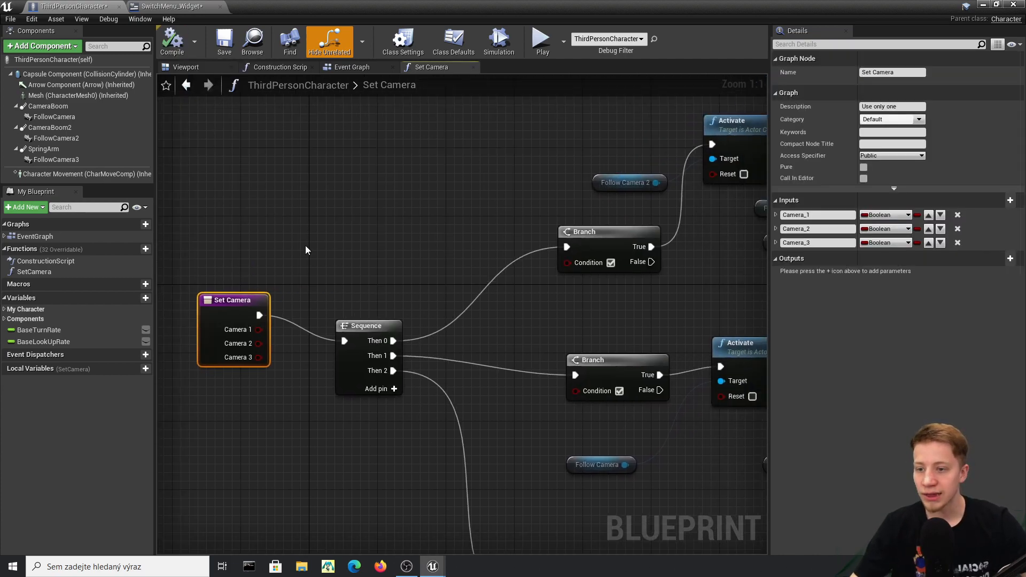
scroll("down", 3)
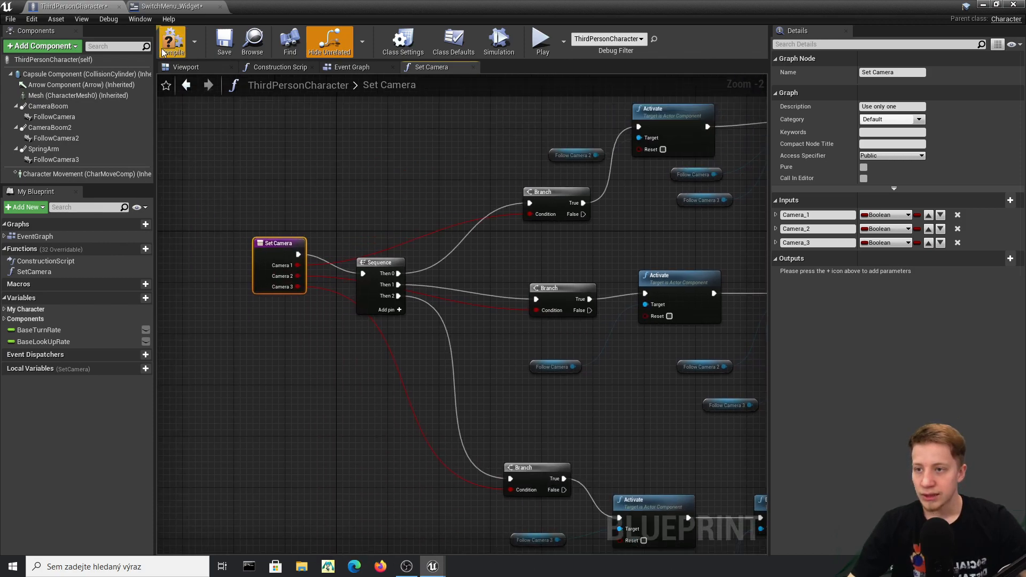
- Add Event BeginPlay and wire it to Set Camera with Camera 2 ticked
left_click(351, 66)
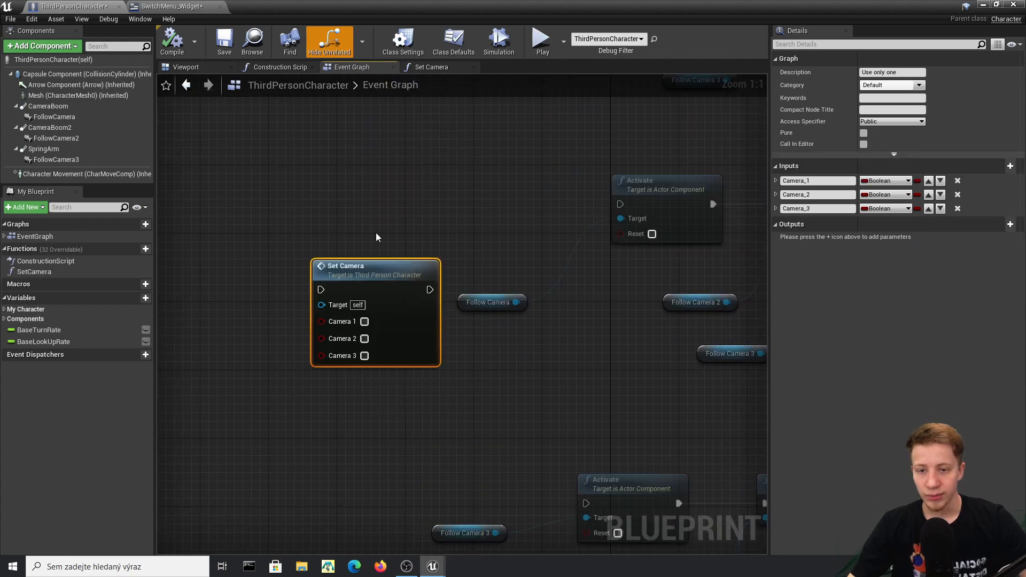
scroll("down", 3)
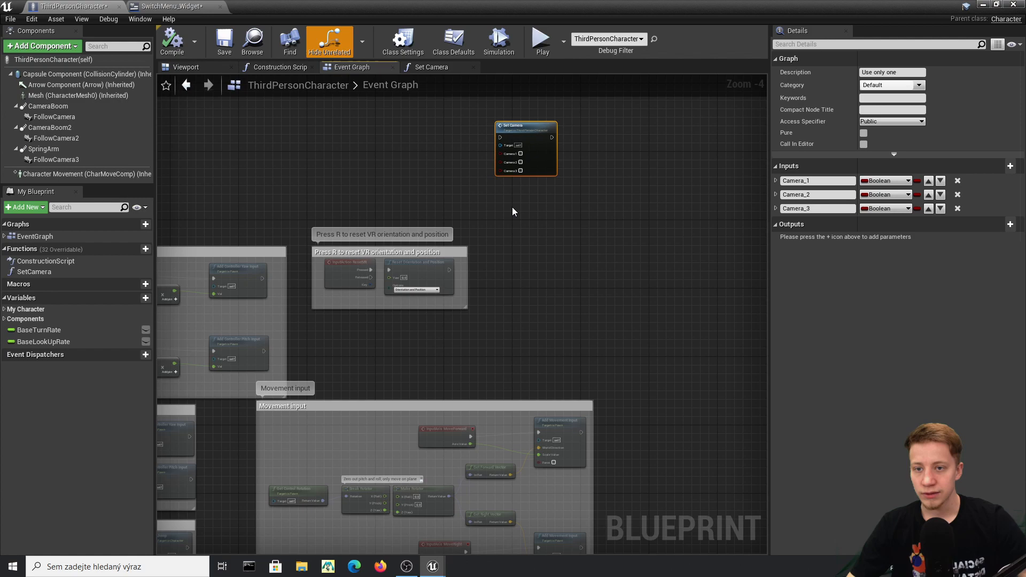
right_click(514, 212)
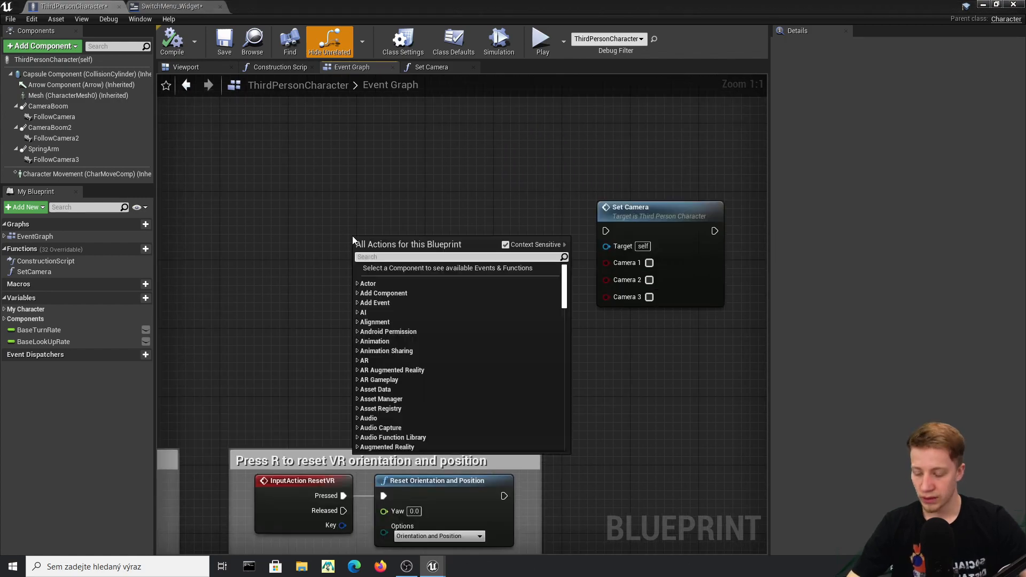
type("event begin")
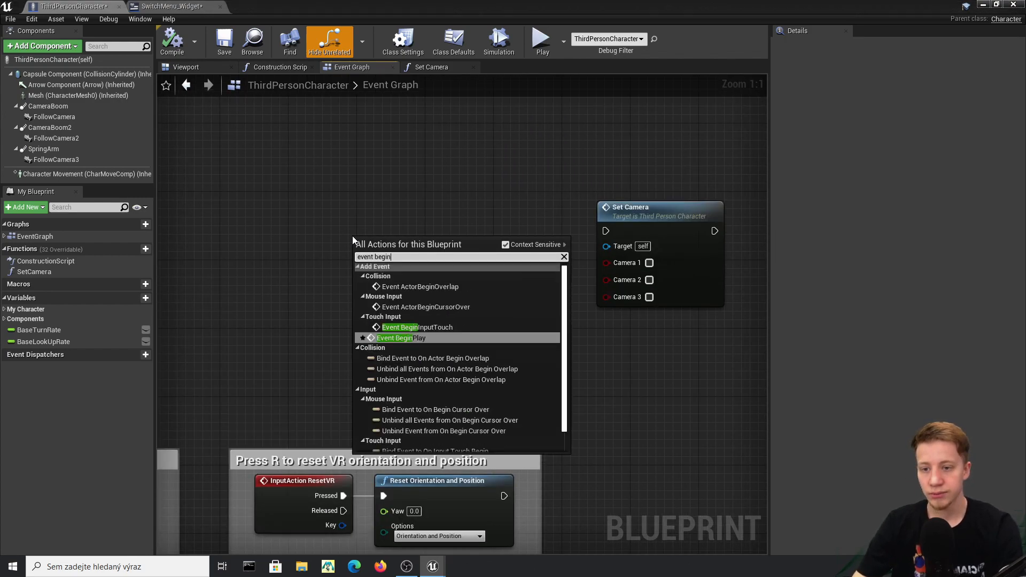
left_click(394, 338)
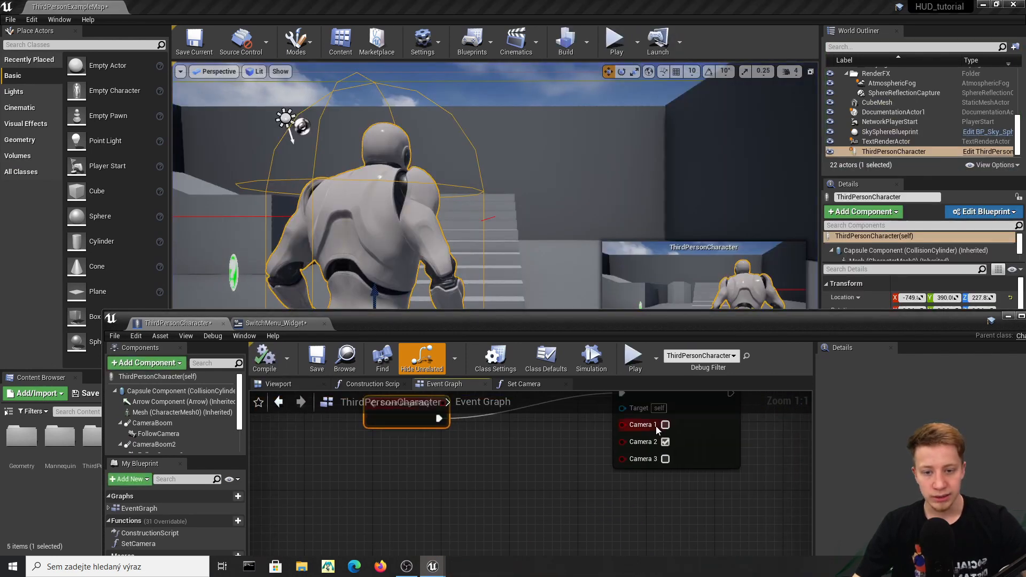
- Switch the startup camera to Camera 3 and play the level to preview it
left_click(194, 40)
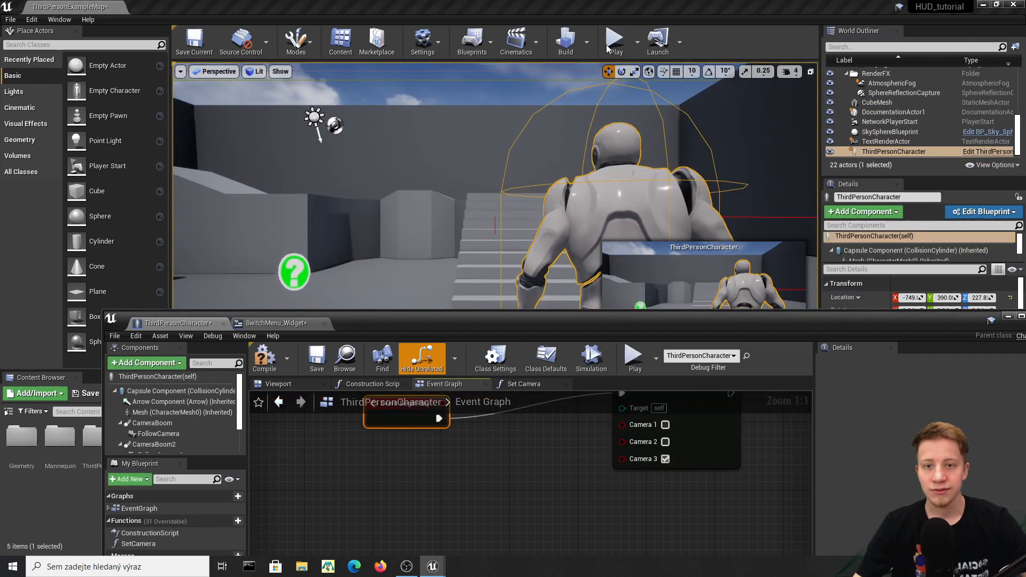
left_click(616, 38)
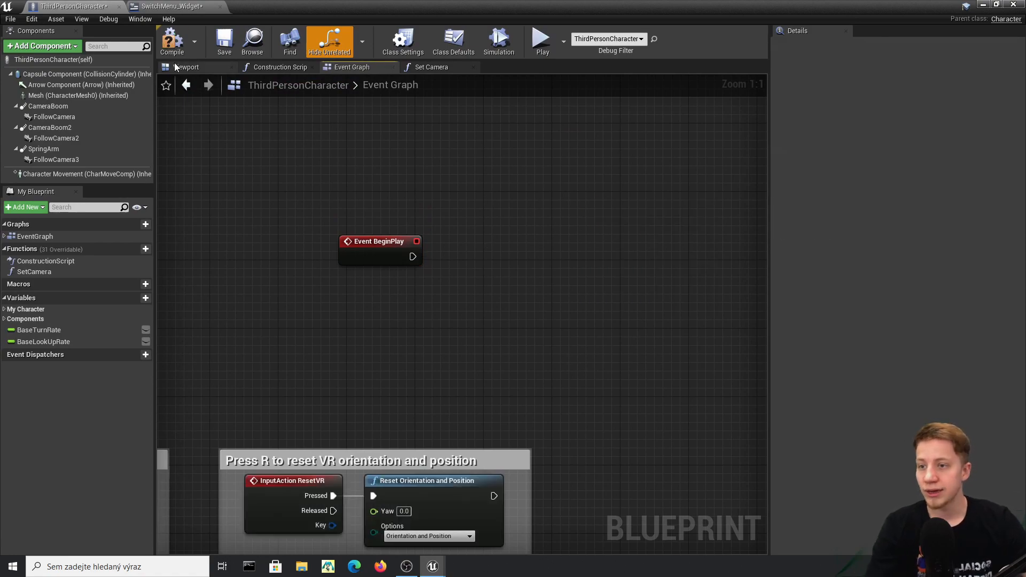
mouse_move(190, 8)
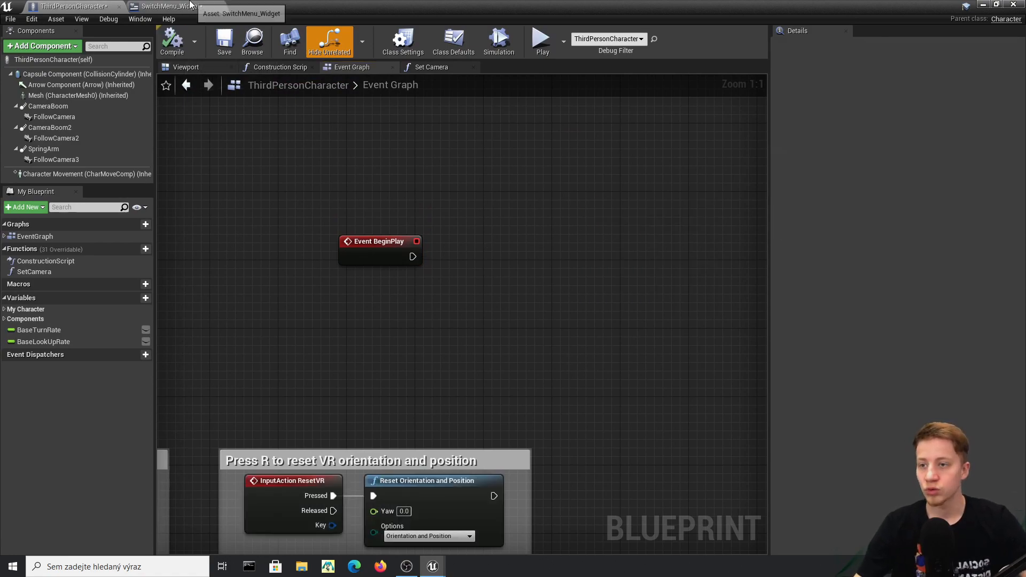
- In SwitchMenu_Widget, add On Clicked events for the Camera_1B, Camera_2B and Camera_3B buttons
left_click(150, 5)
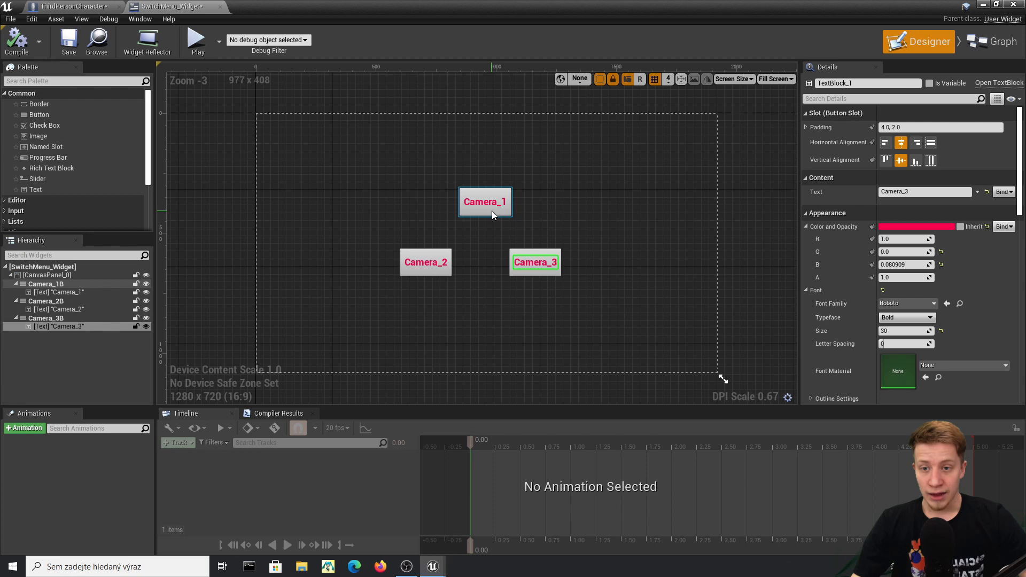
left_click(485, 202)
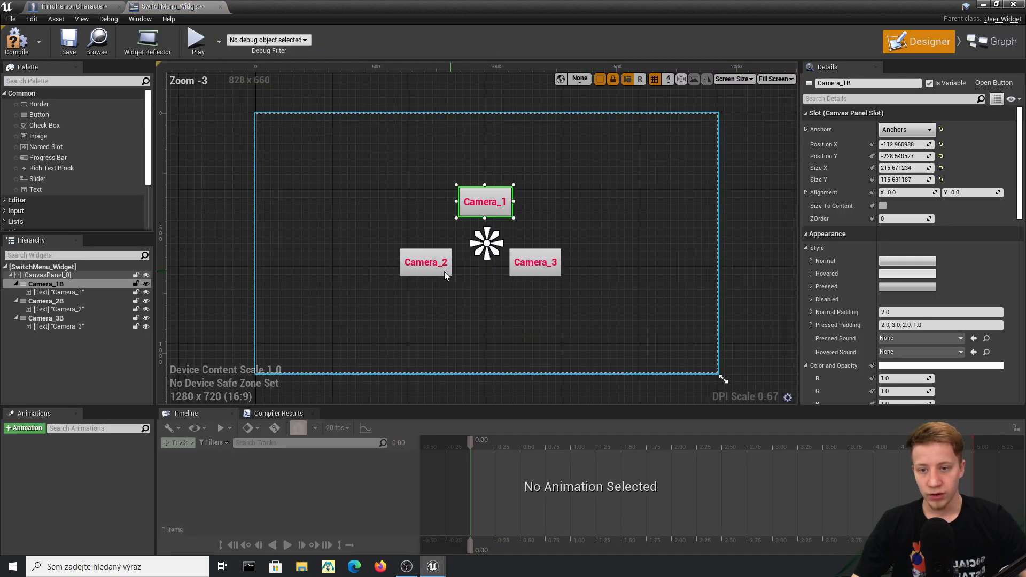
left_click(425, 262)
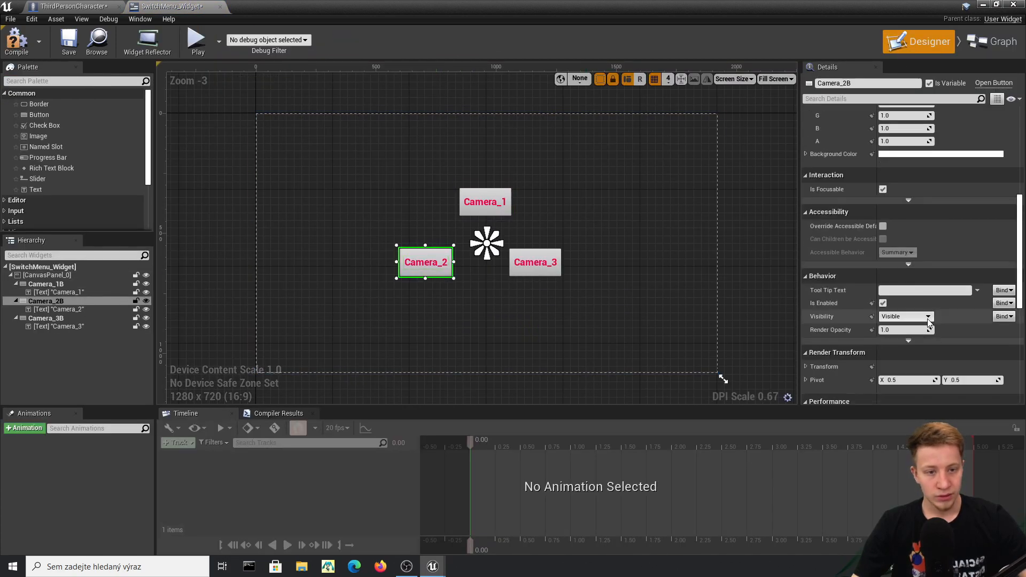
left_click(991, 41)
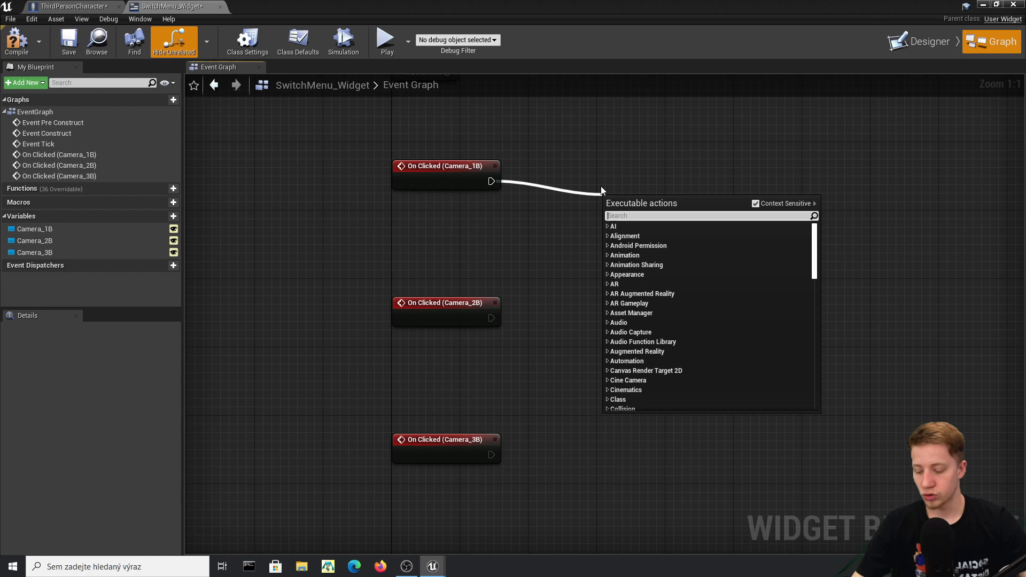
- From each button click, cast Get Player Character to ThirdPersonCharacter and call Set Camera
type("cast to")
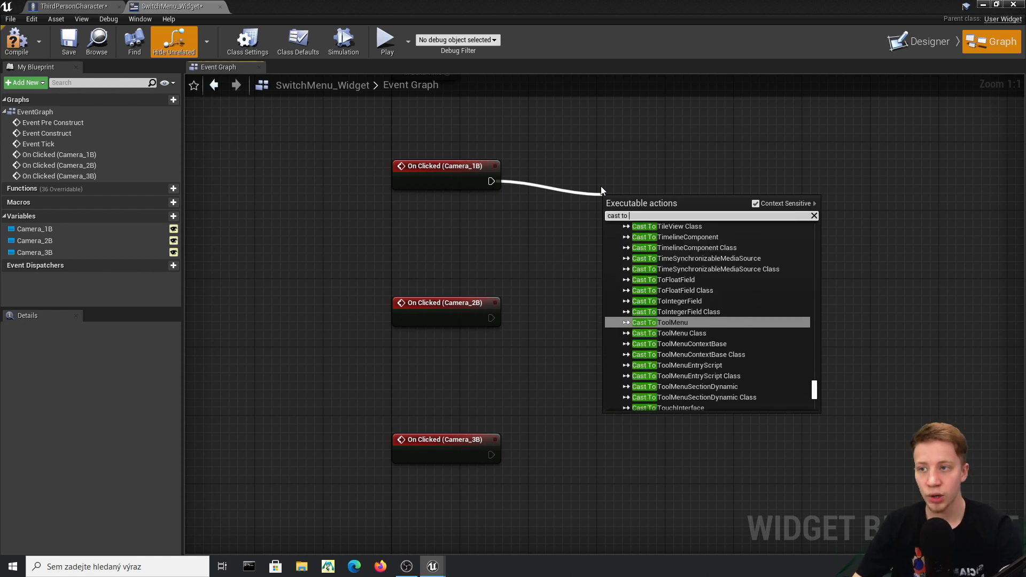
type("third")
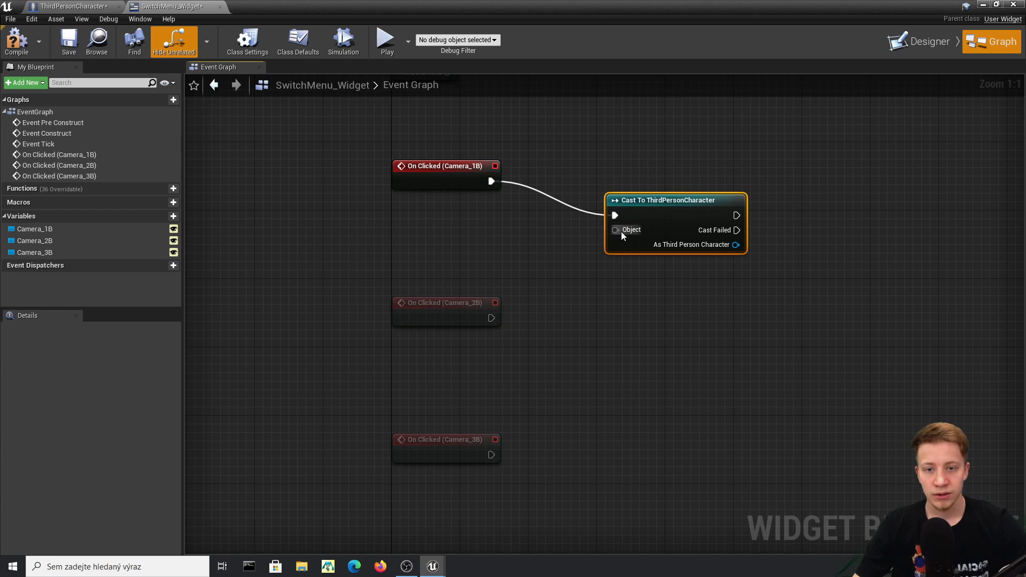
left_click_drag(614, 230, 515, 245)
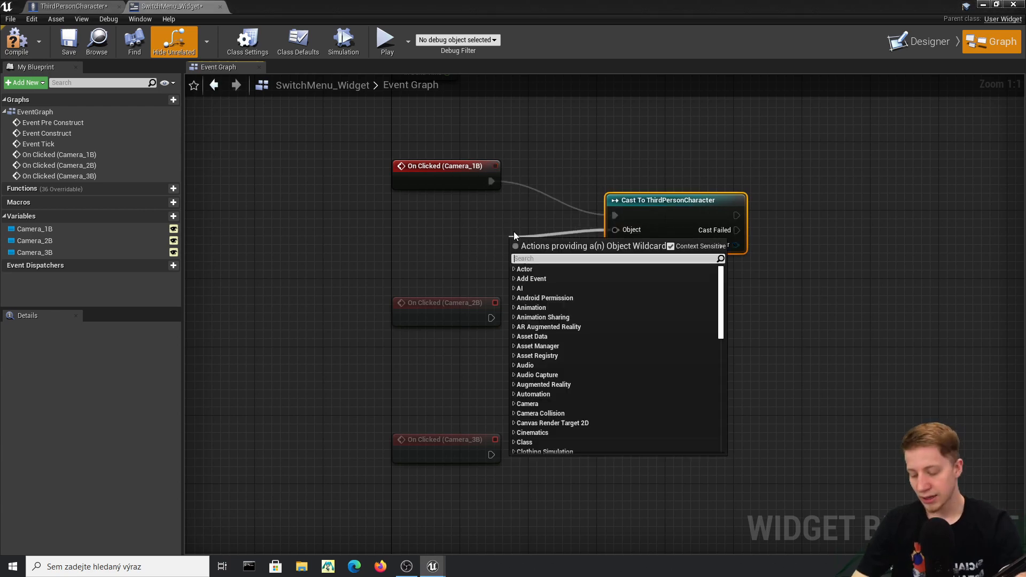
type("get player")
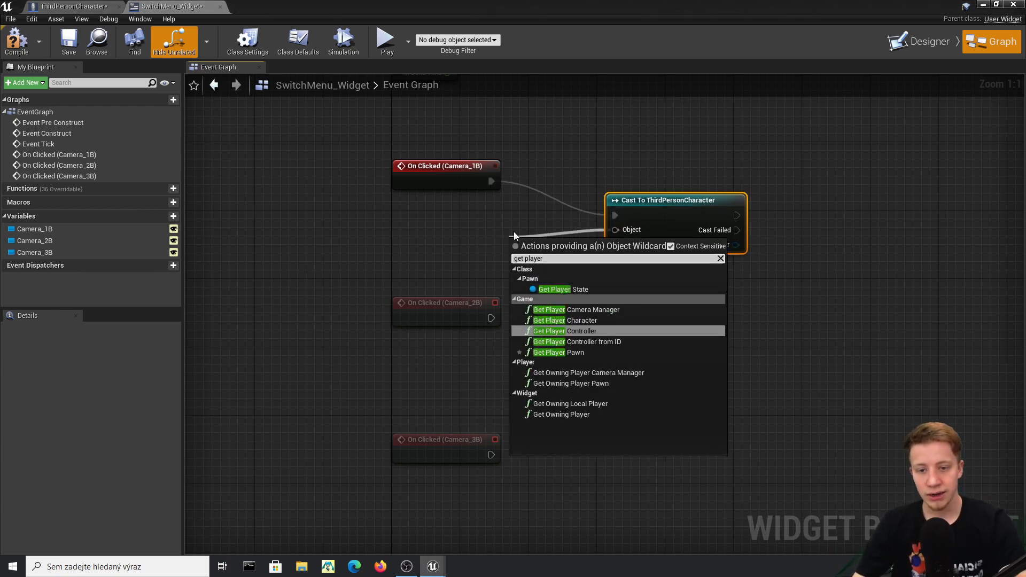
left_click(566, 320)
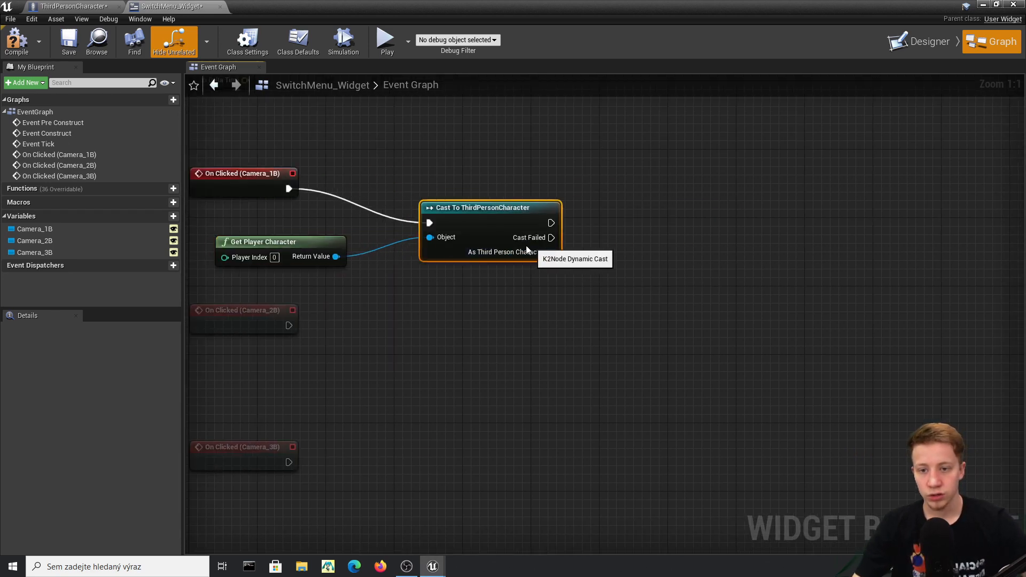
left_click_drag(543, 252, 661, 246)
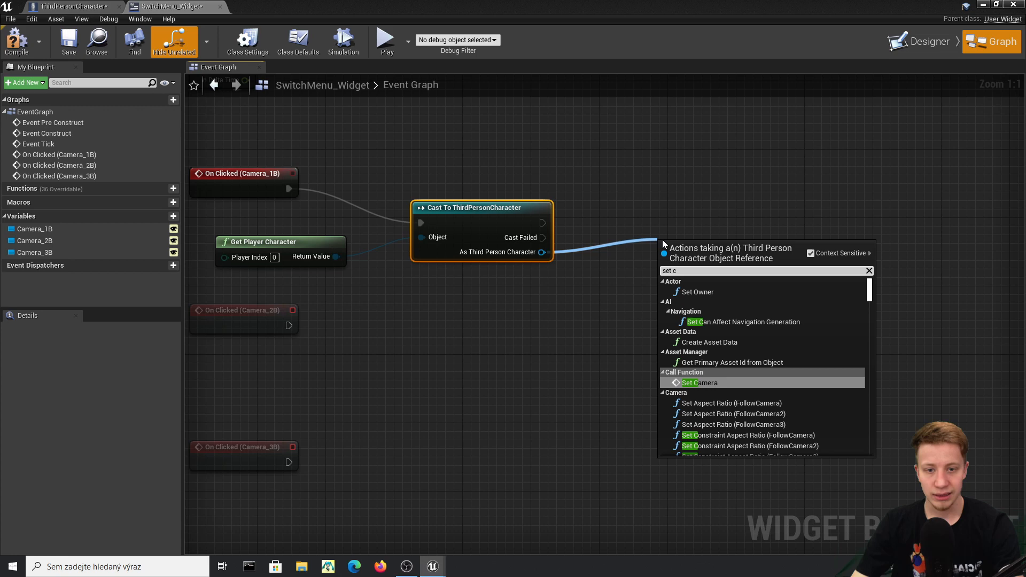
left_click(699, 383)
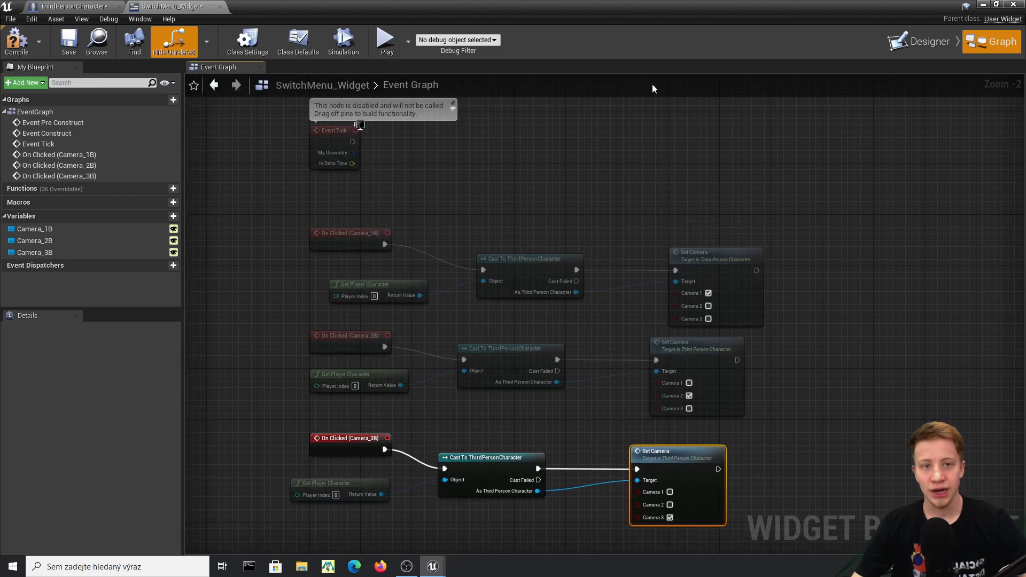
- Return to the ThirdPersonCharacter event graph and place a V keyboard event node
left_click(929, 41)
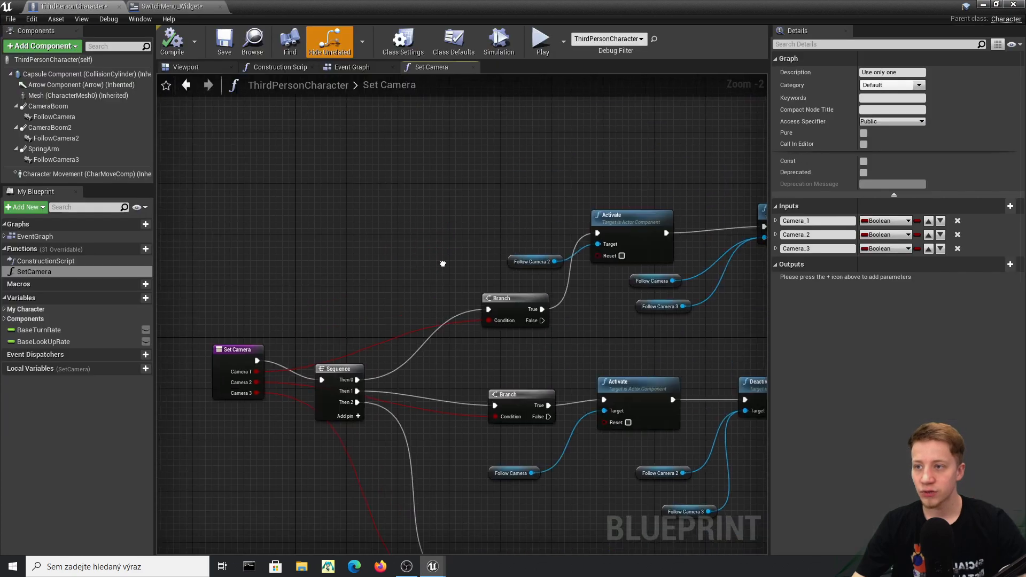
left_click(352, 67)
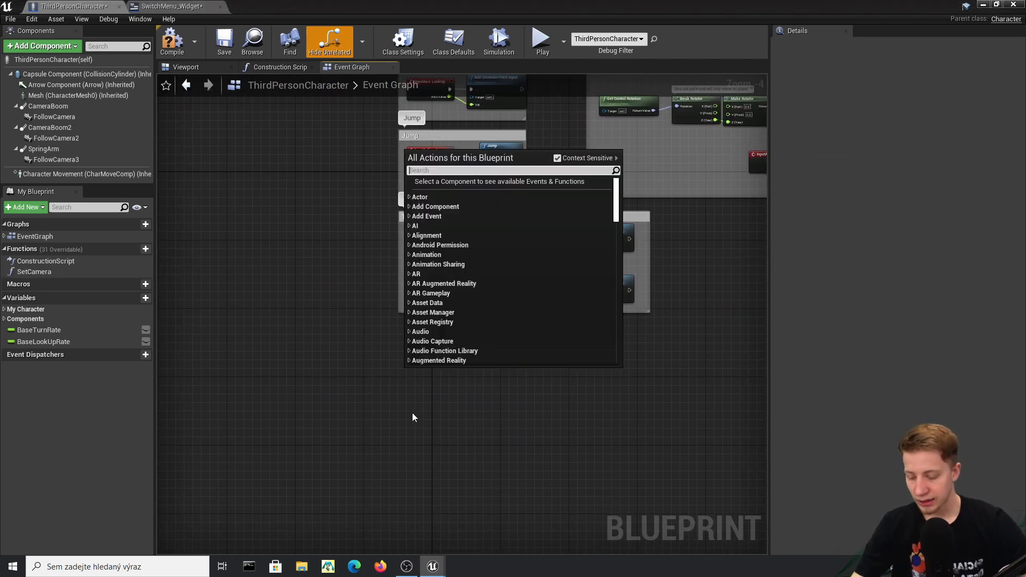
type("keyboard")
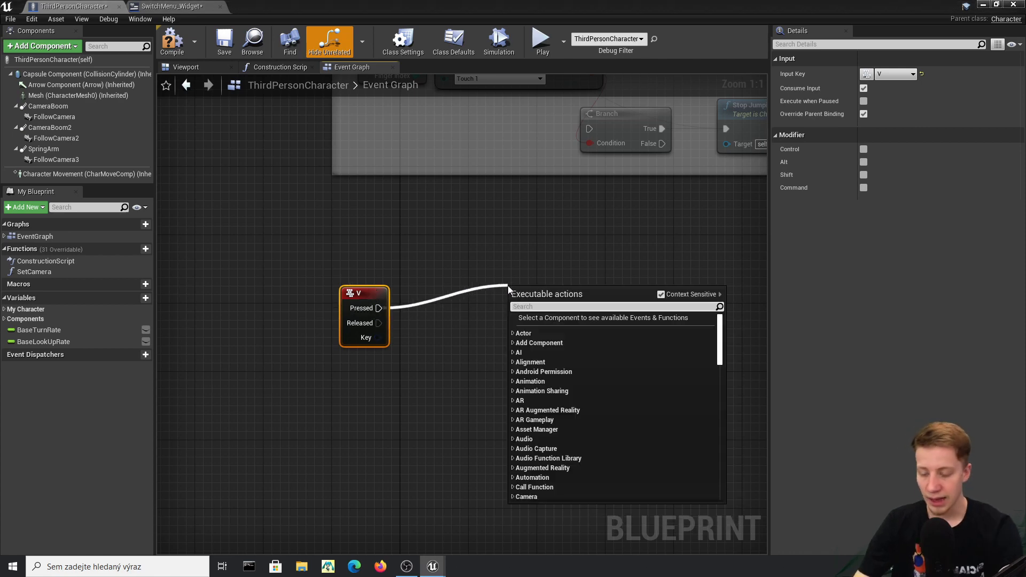
- From V Pressed, add a Create Widget node for SwitchMenu_Widget and pull actions from it
type("create")
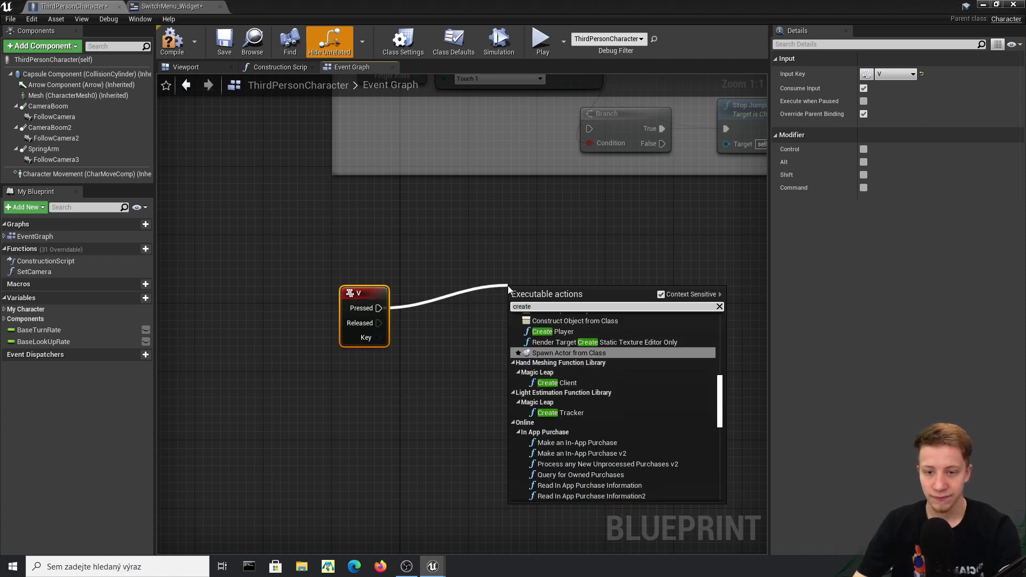
left_click(575, 321)
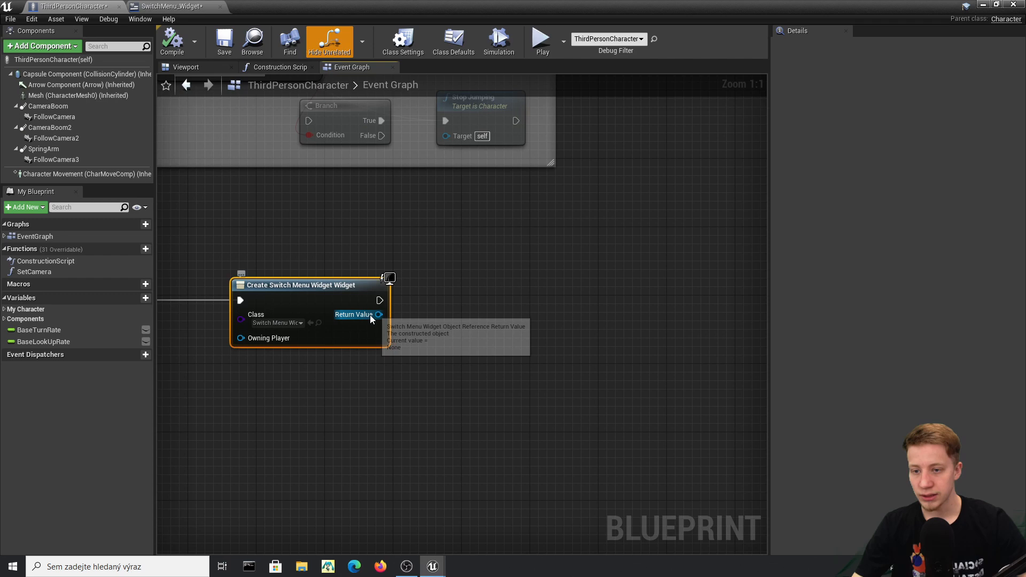
left_click_drag(378, 314, 473, 327)
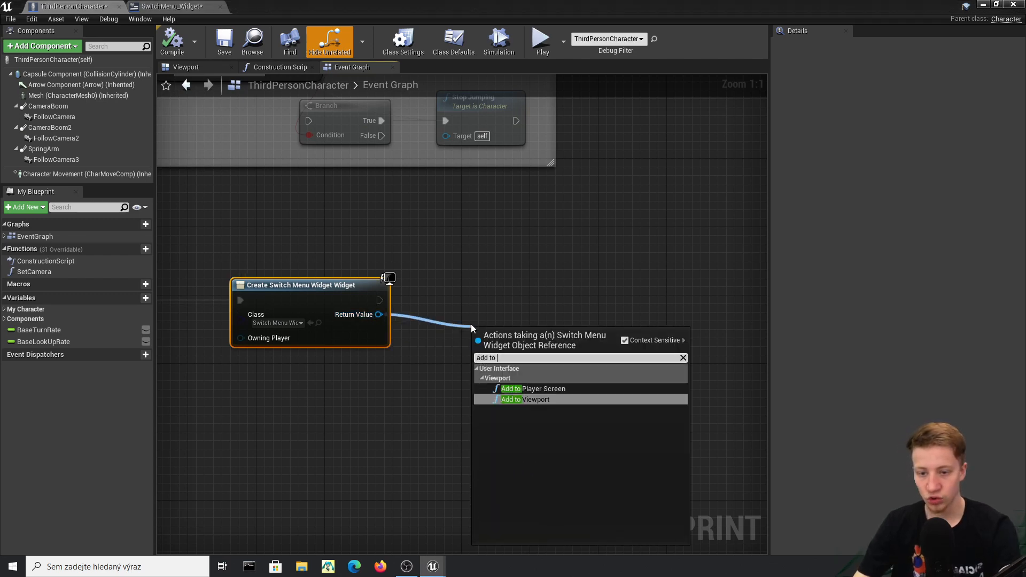
left_click(536, 399)
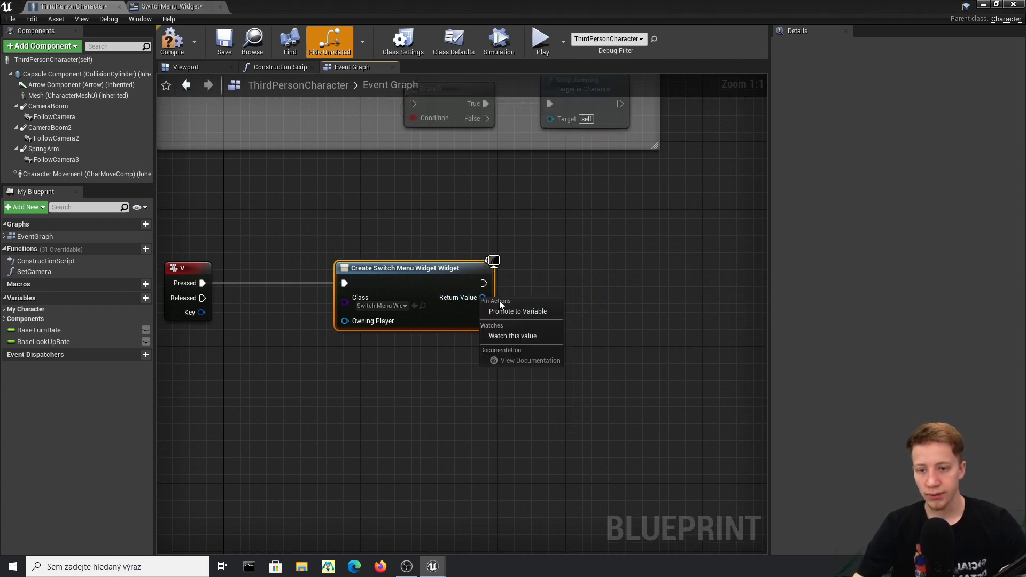
- Promote the created widget to a variable, add it to the viewport, and begin renaming it
left_click(511, 311)
type("a")
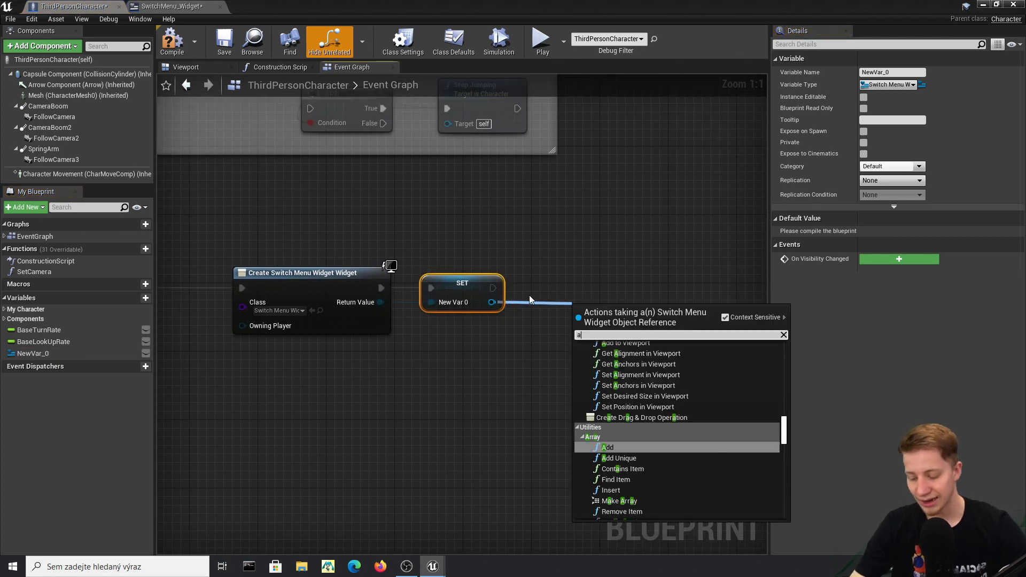
left_click(626, 343)
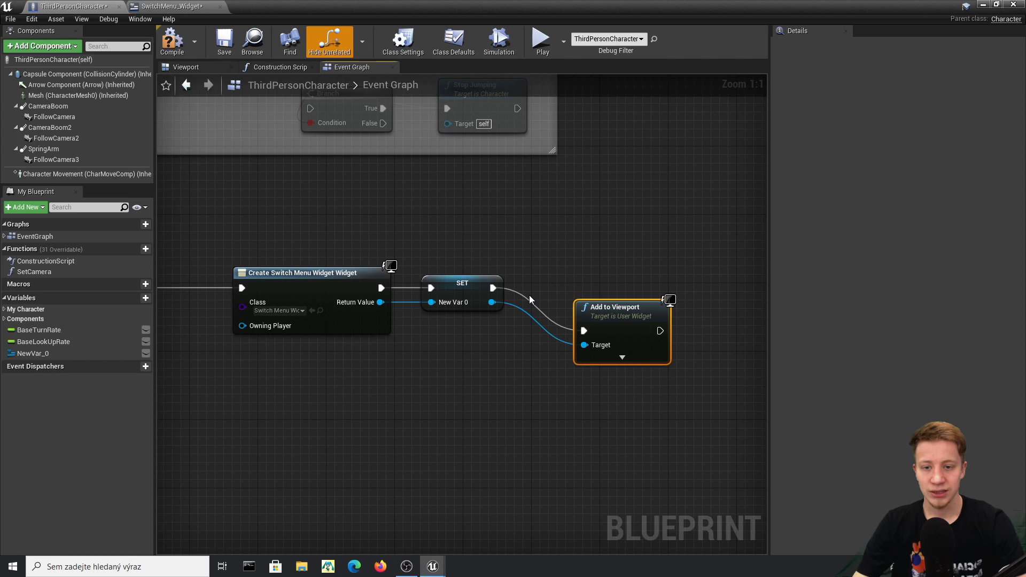
left_click(462, 283)
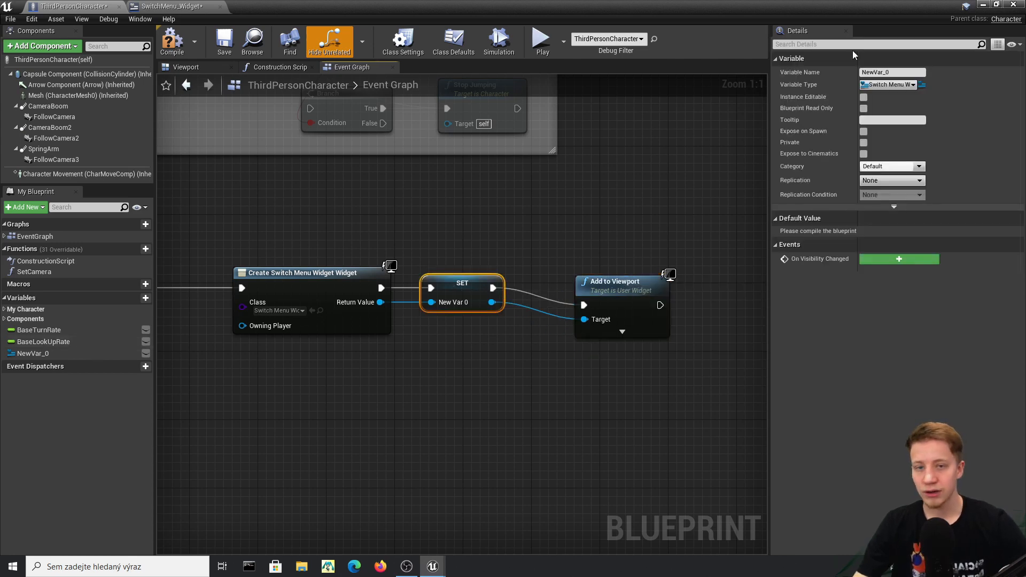
type("Sw")
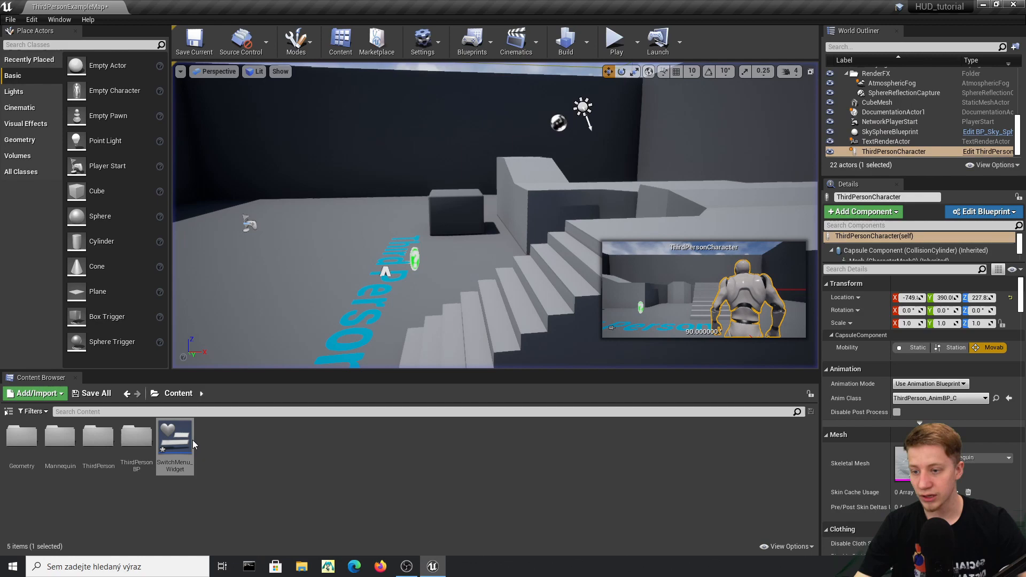
- Open the SwitchMenu_Widget asset from the Content Browser
double_click(175, 436)
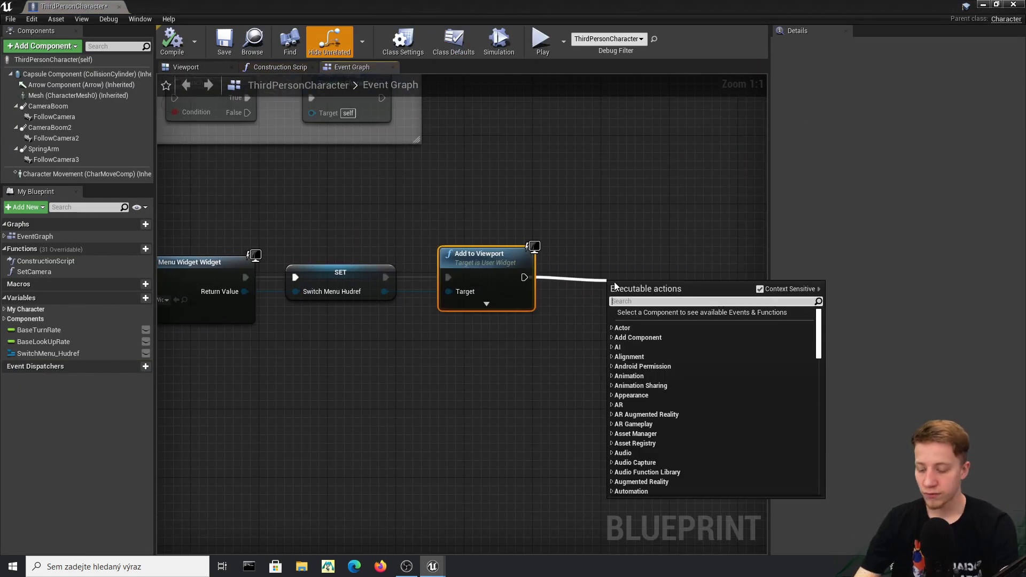
- After Add to Viewport, add Set Enable Mouse Over Events on Get Player Controller and Set Input Mode UI Only
type("enable mous")
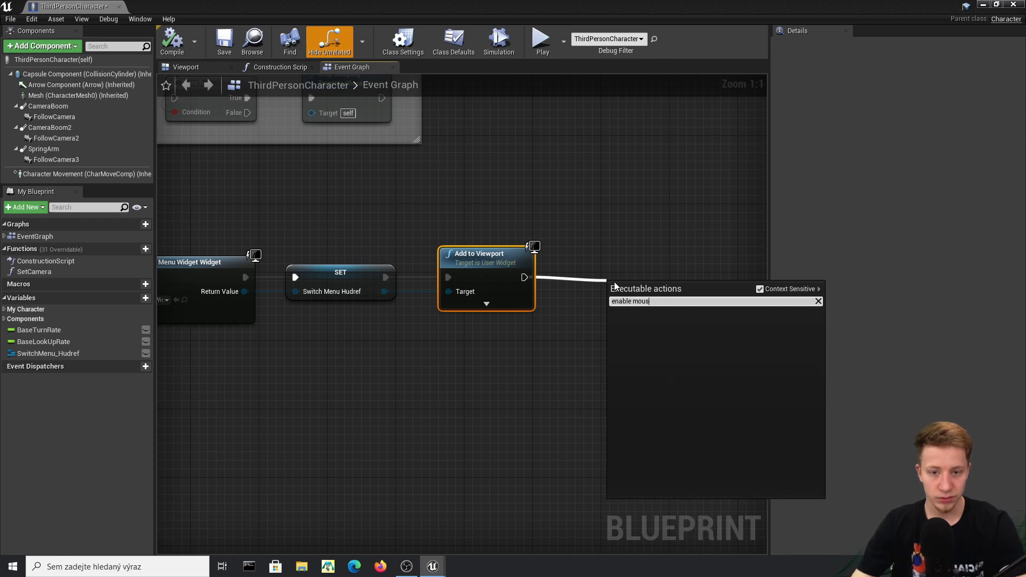
type("e")
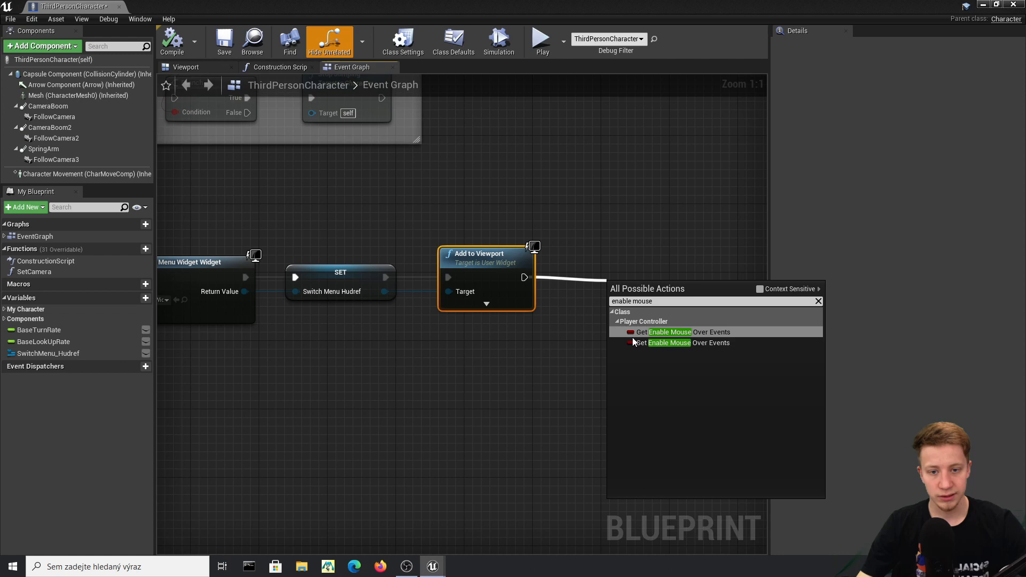
left_click(681, 342)
type("get")
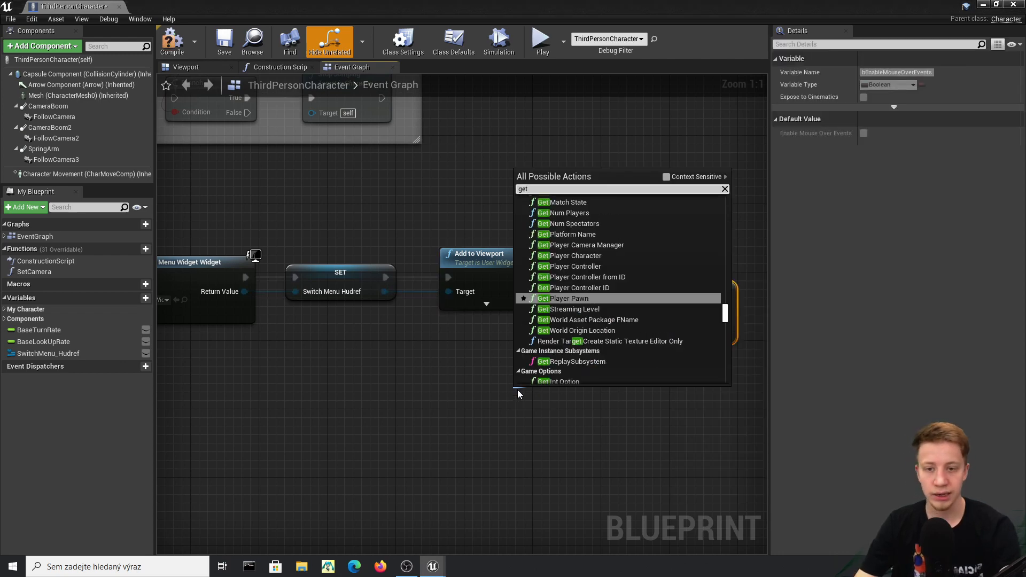
type("play")
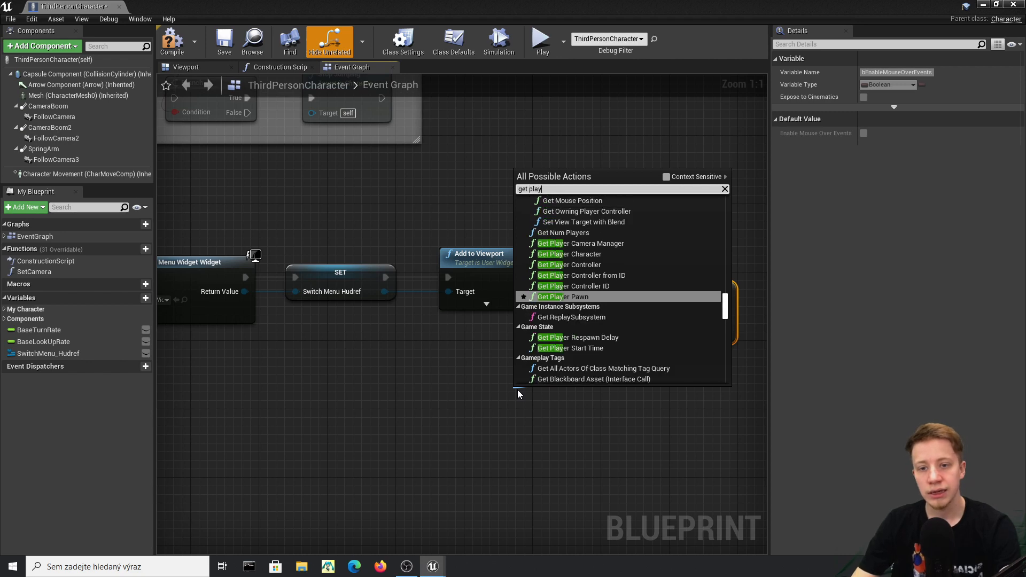
left_click(568, 265)
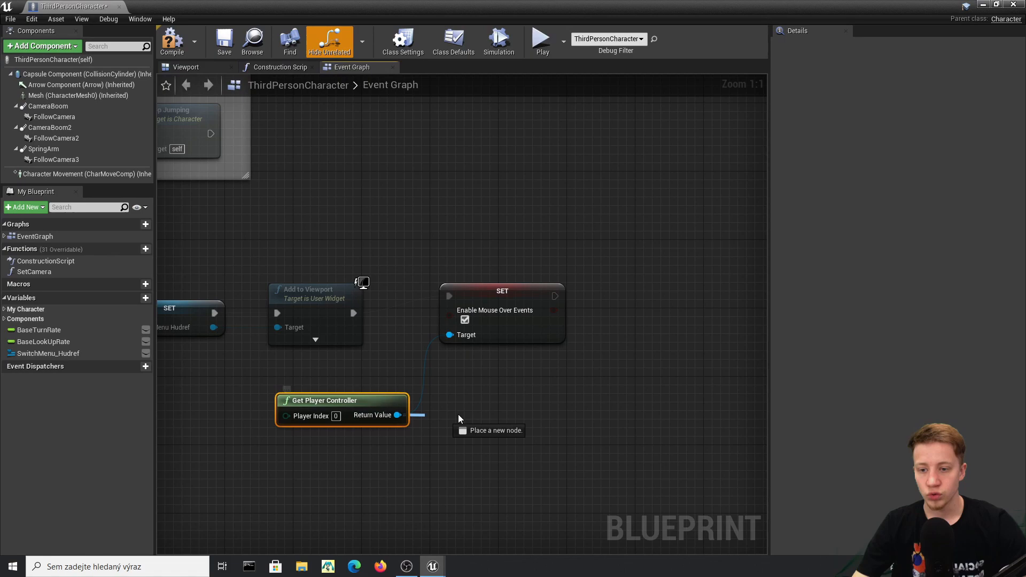
type("set g")
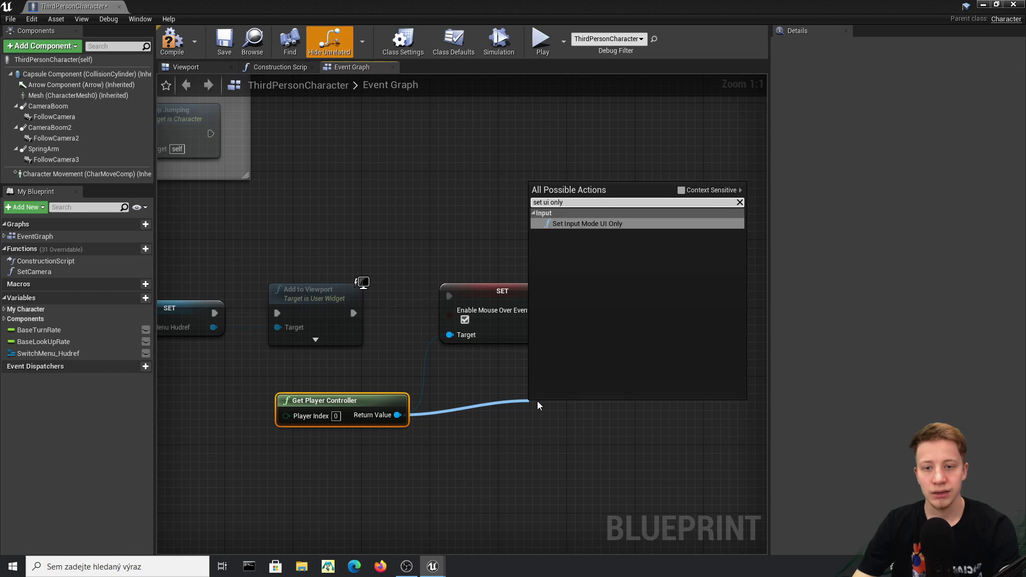
left_click(587, 223)
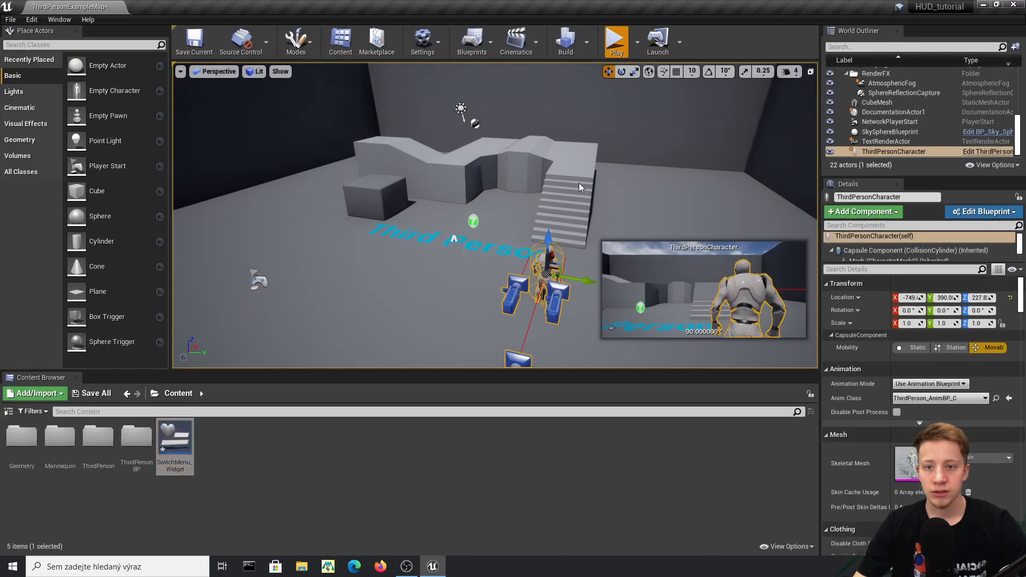
- Reopen the ThirdPersonCharacter blueprint's Event Graph with Edit Blueprint
left_click(617, 39)
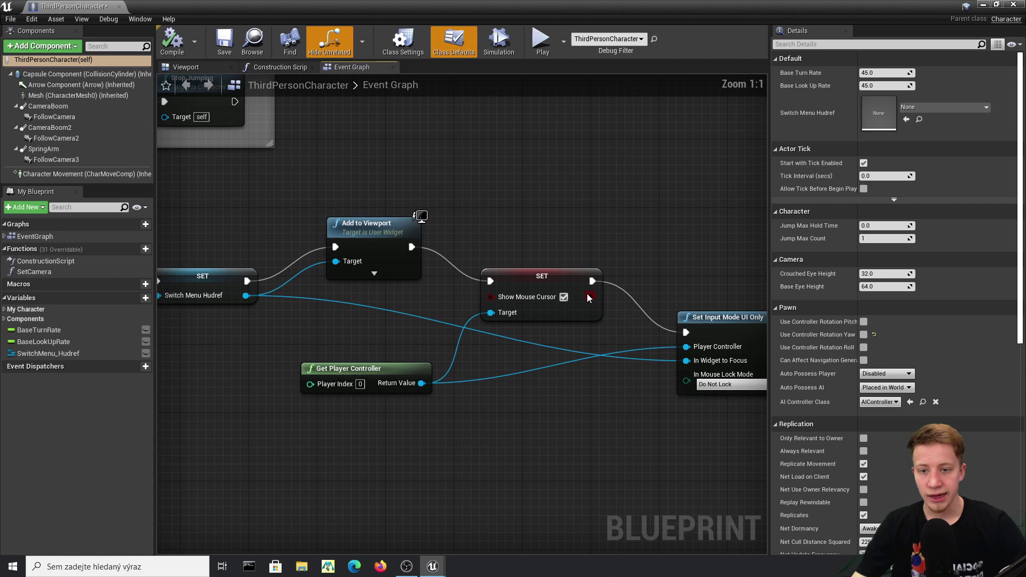
- Add Set Show Mouse Cursor and wire Switch Menu Hudref into Set Input Mode UI Only
left_click(541, 276)
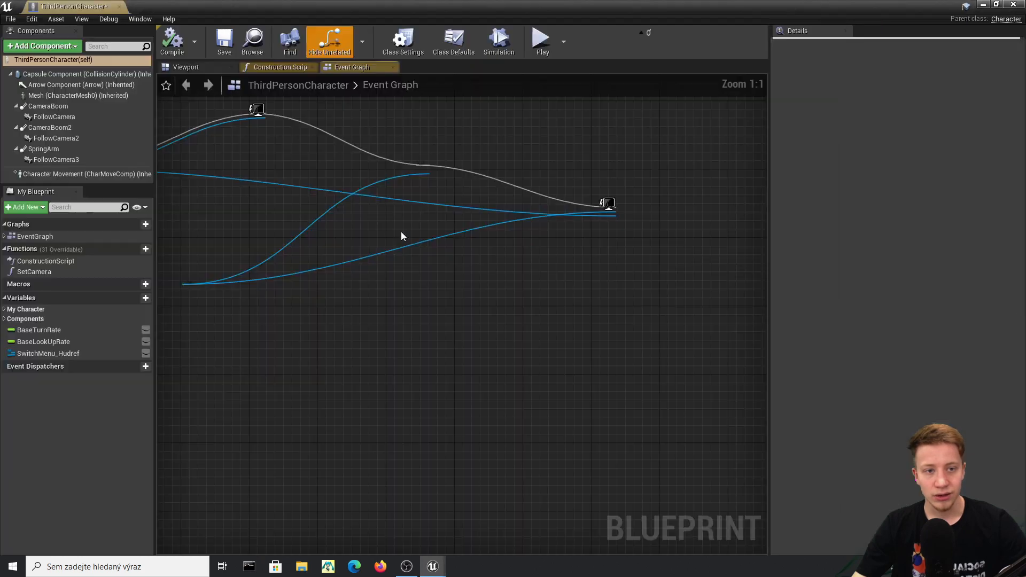
- In SetCamera, call Remove from Parent on the Switch Menu Hudref widget
left_click(453, 39)
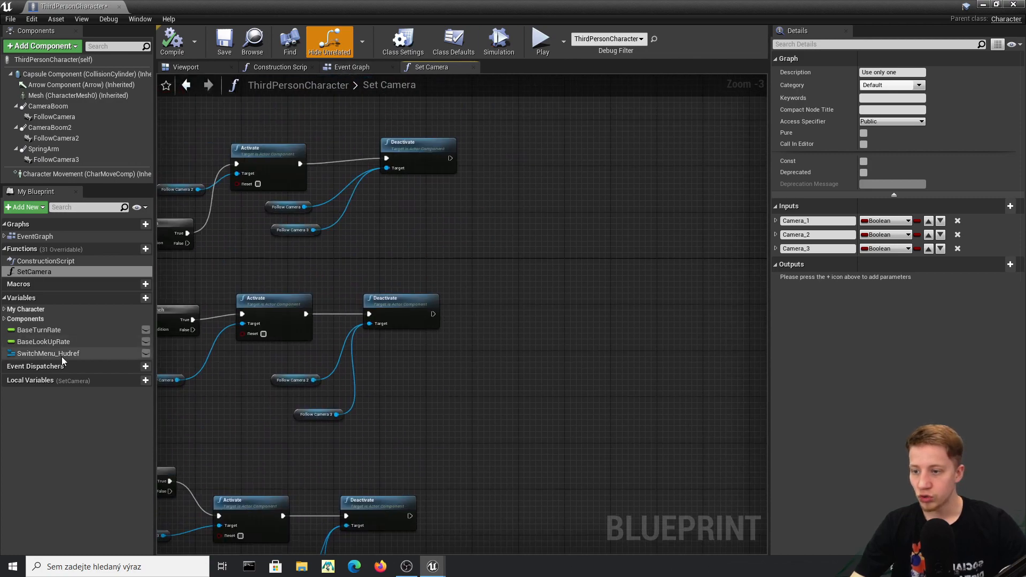
left_click(48, 353)
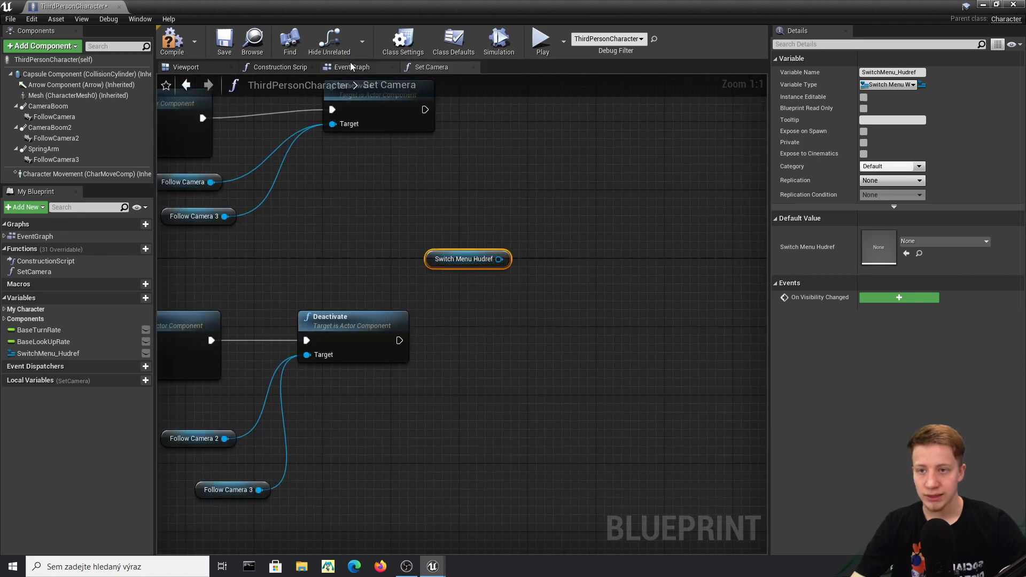
left_click(352, 67)
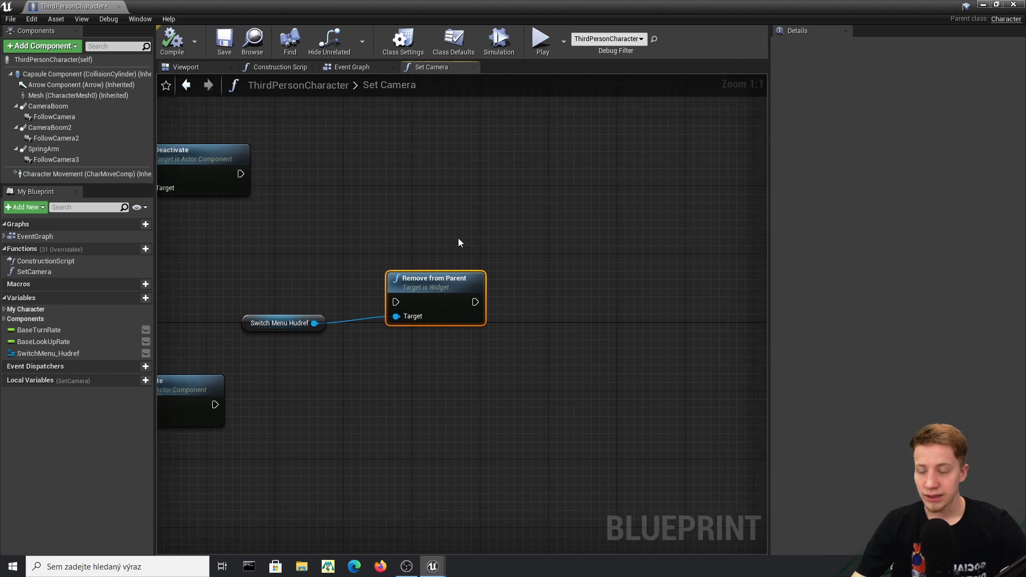
left_click_drag(476, 301, 526, 310)
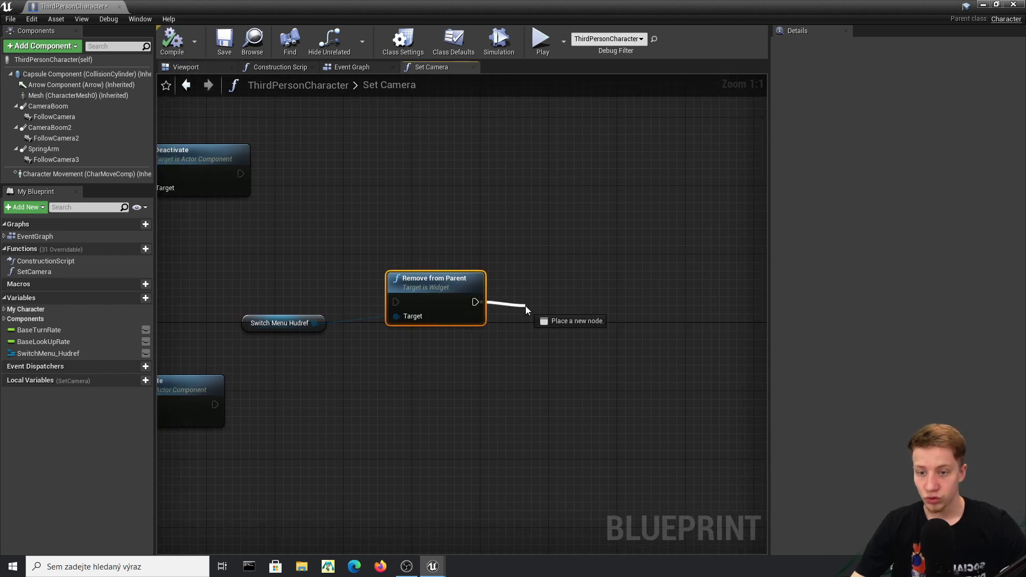
- Copy Set Show Mouse Cursor unchecked into SetCamera and add Set Input Mode Game Only
left_click(352, 67)
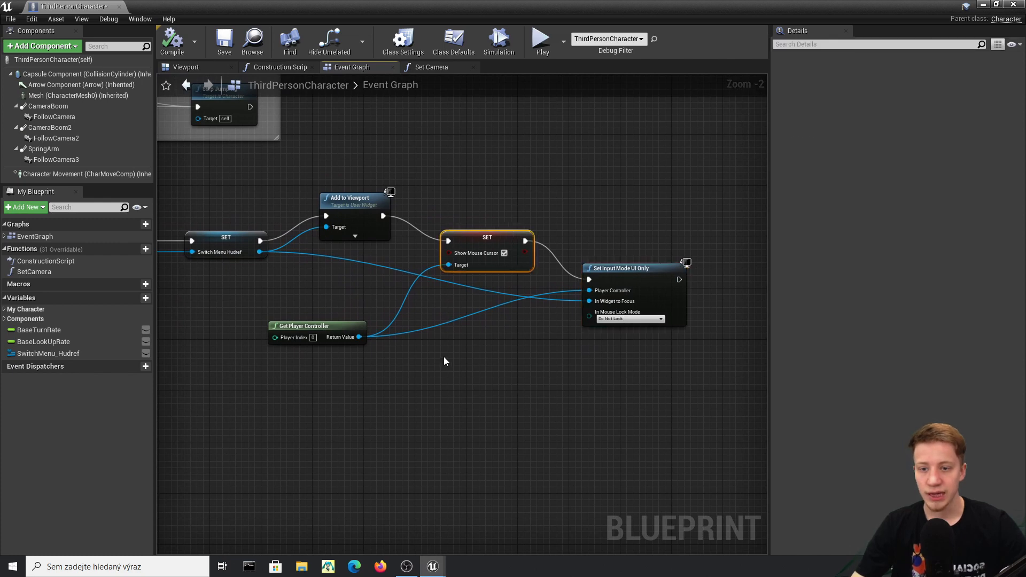
left_click(431, 67)
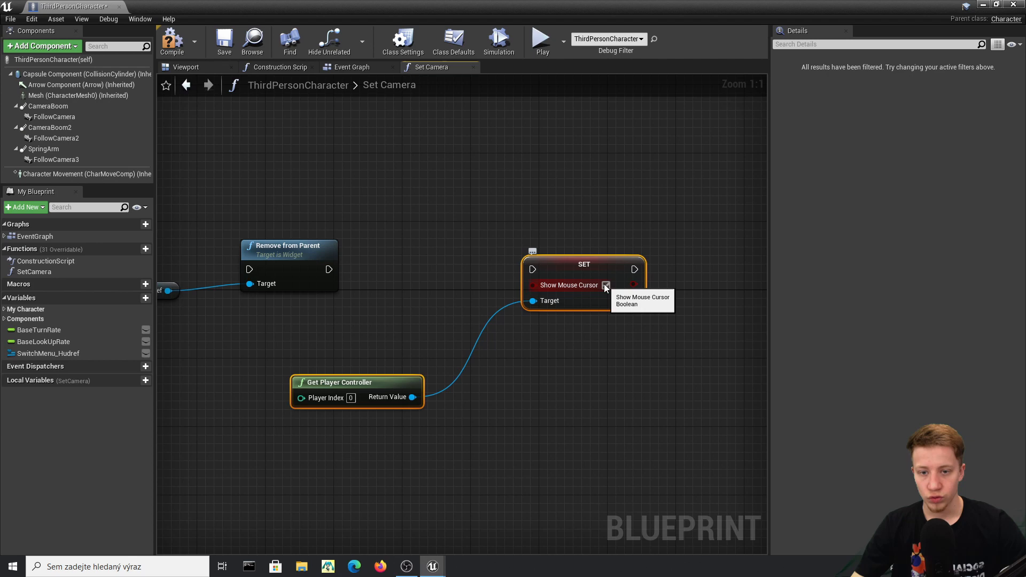
left_click(328, 269)
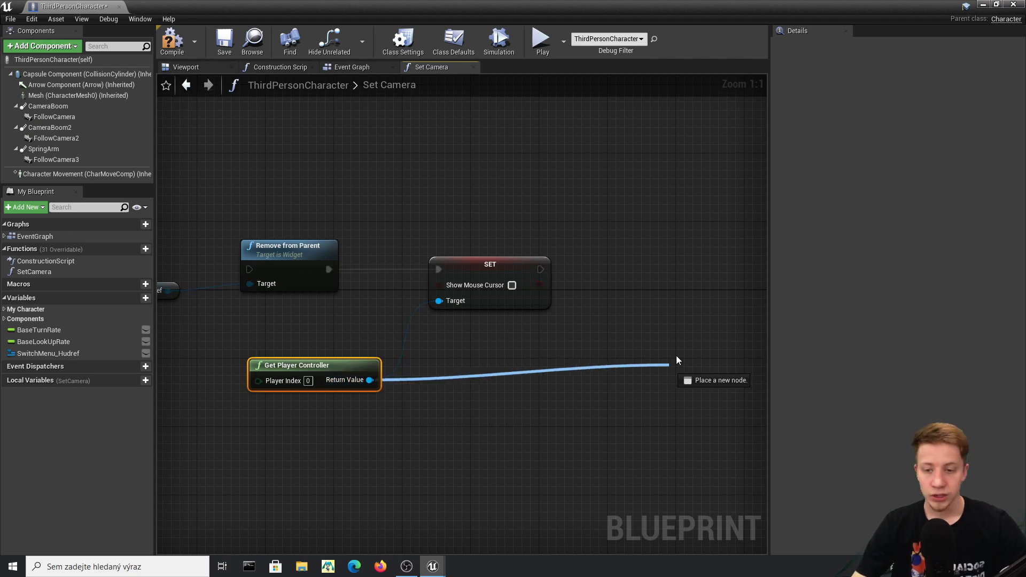
type("set game inpu")
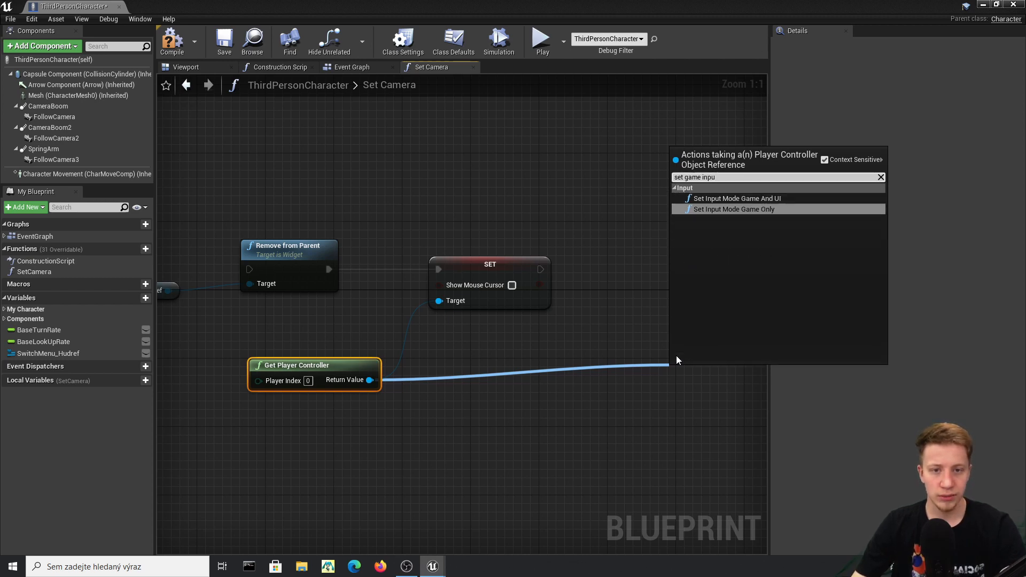
left_click(734, 209)
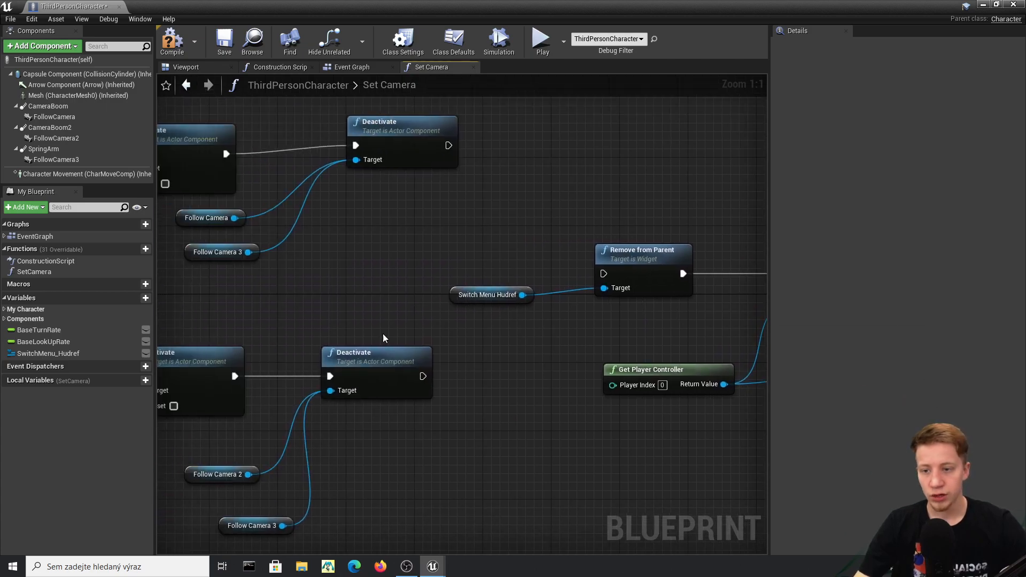
- Play-test the level and pick Camera_2 from the in-game camera menu
scroll("down", 3)
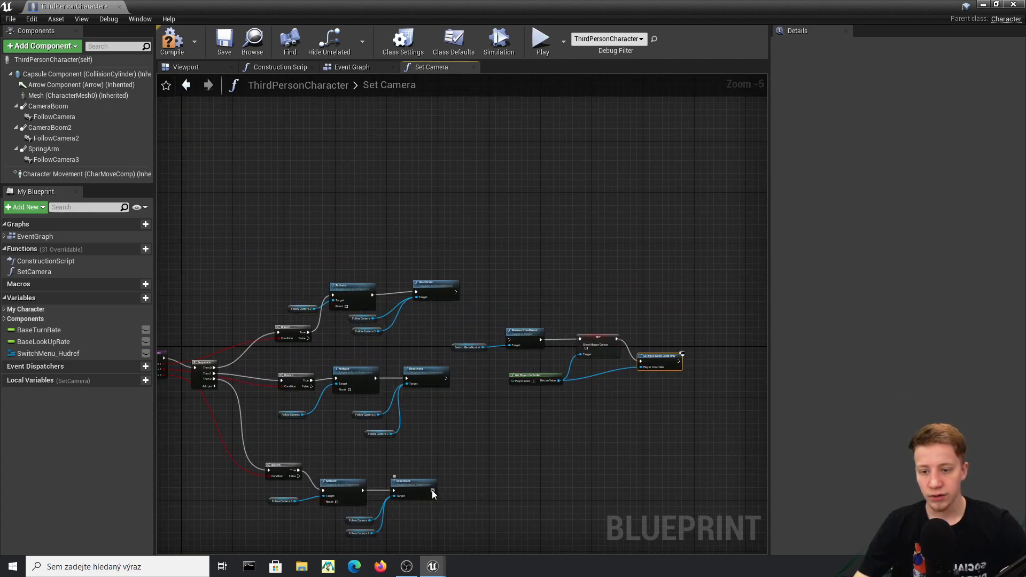
mouse_move(514, 342)
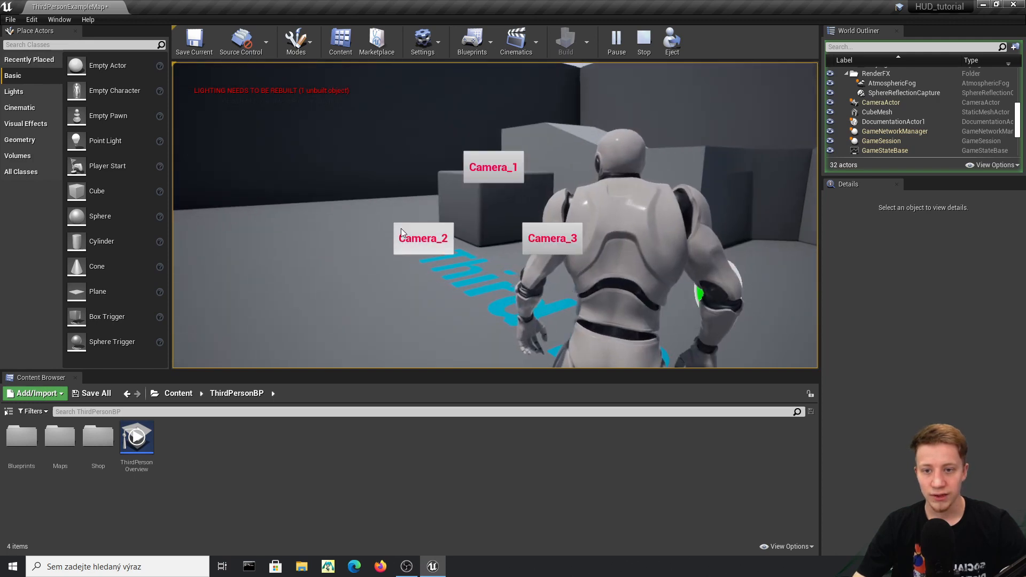
left_click(617, 41)
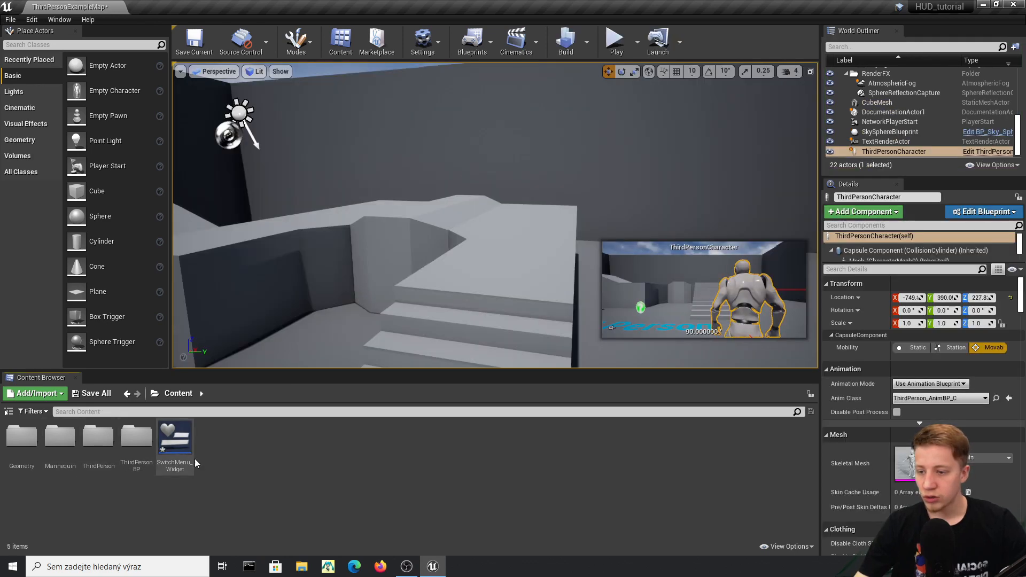
- Open SwitchMenu_Widget, search the Palette for 'blur', and place a Background Blur on the canvas
double_click(175, 436)
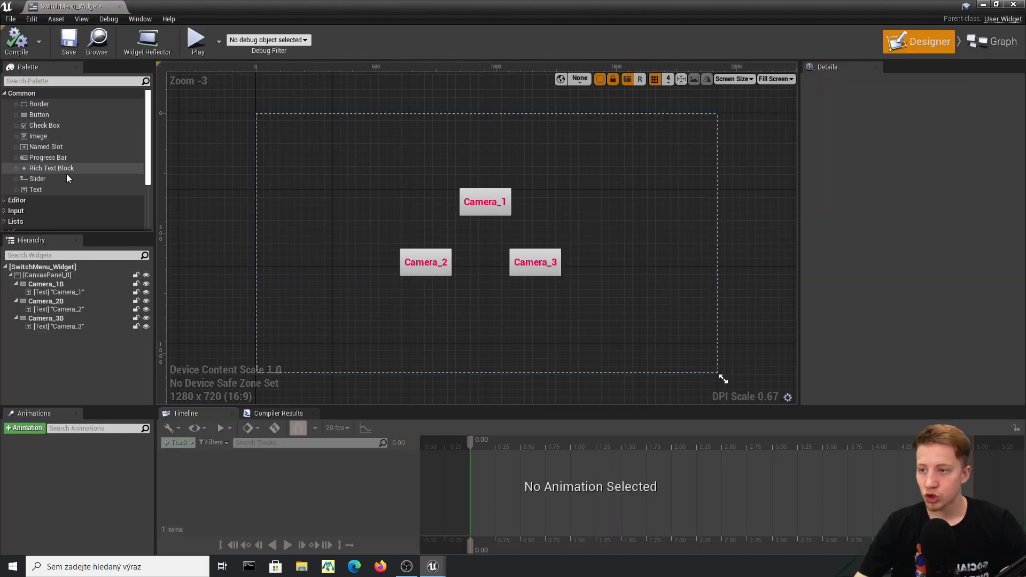
left_click(51, 167)
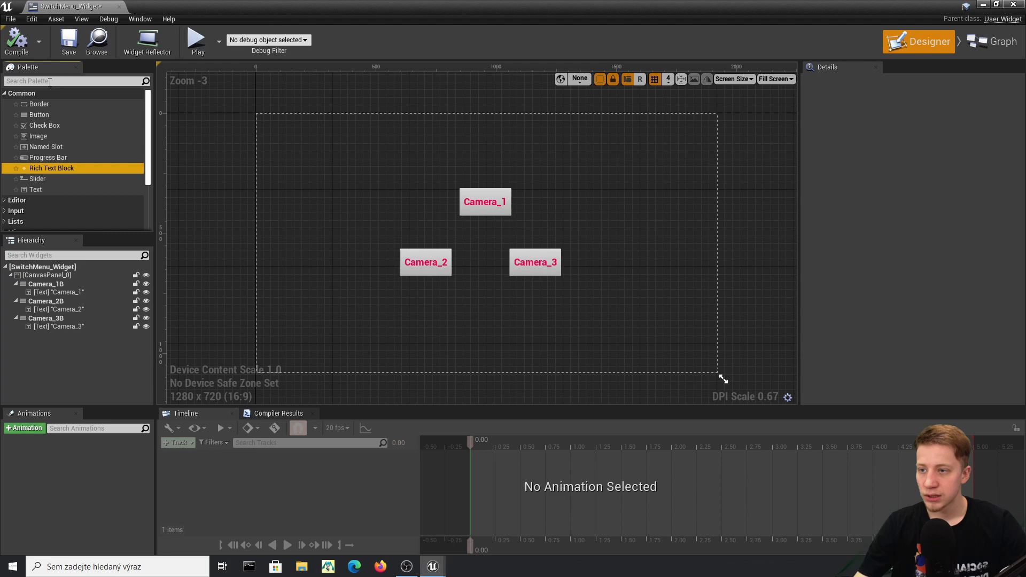
type("blur")
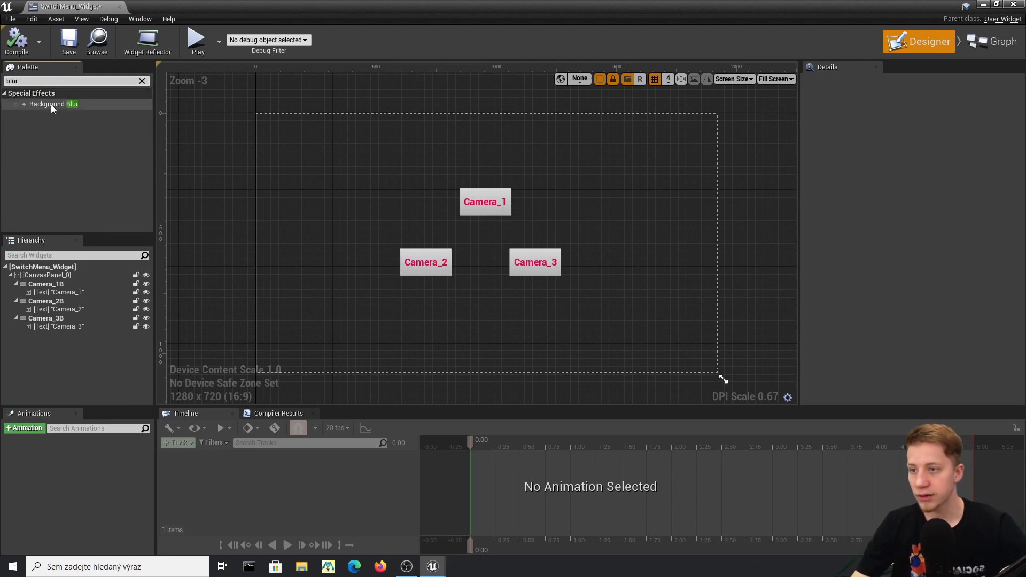
left_click_drag(52, 104, 296, 237)
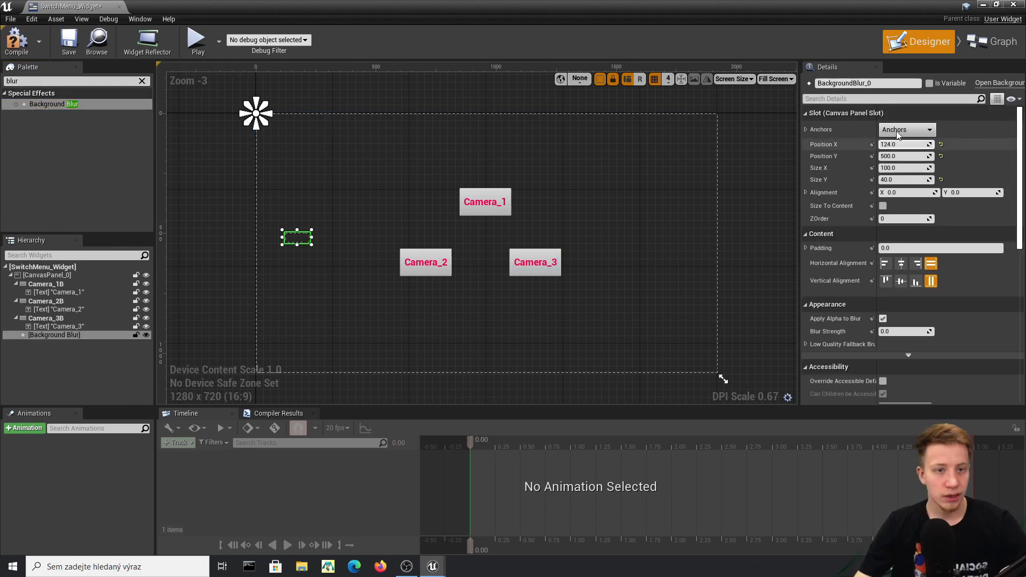